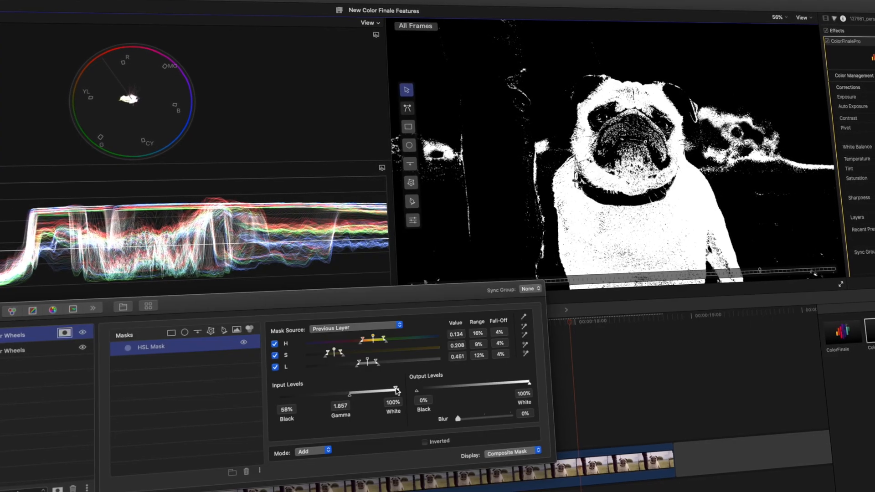
Apply Color Finale Pro to the pug clip and eyedropper white balance to temperature 5781, tint 7
left_click_drag(396, 390, 397, 391)
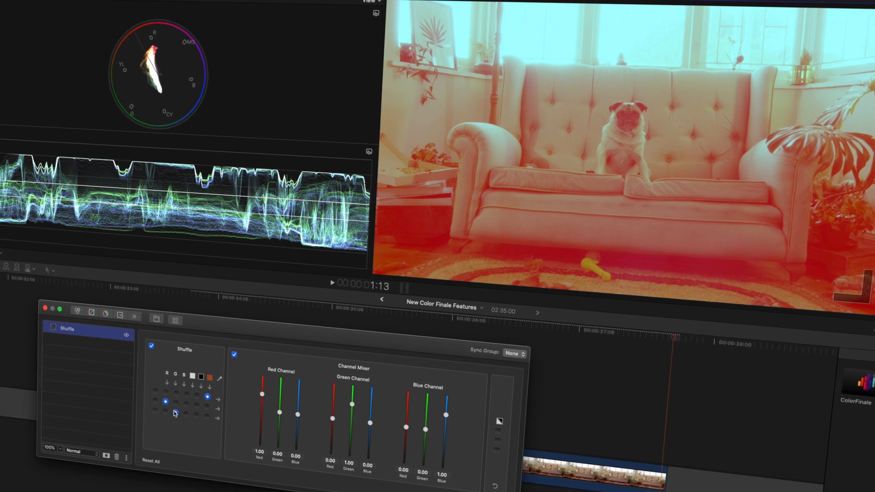
left_click(197, 417)
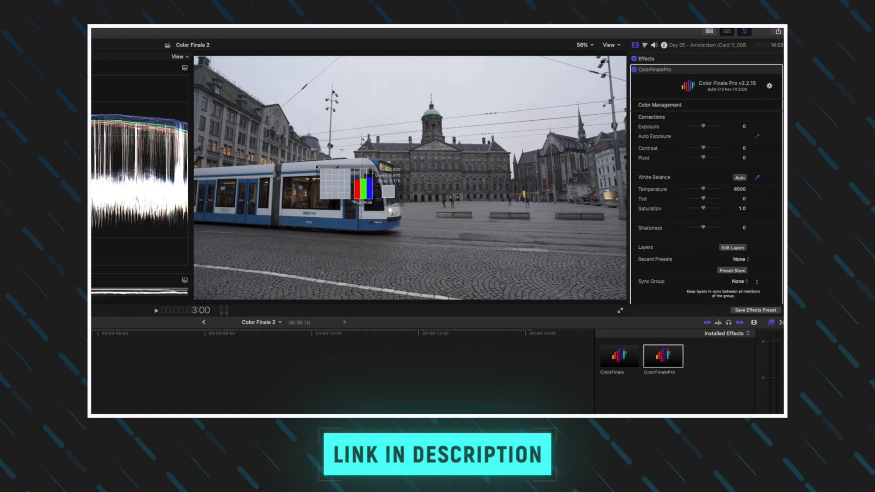
left_click_drag(703, 190, 712, 189)
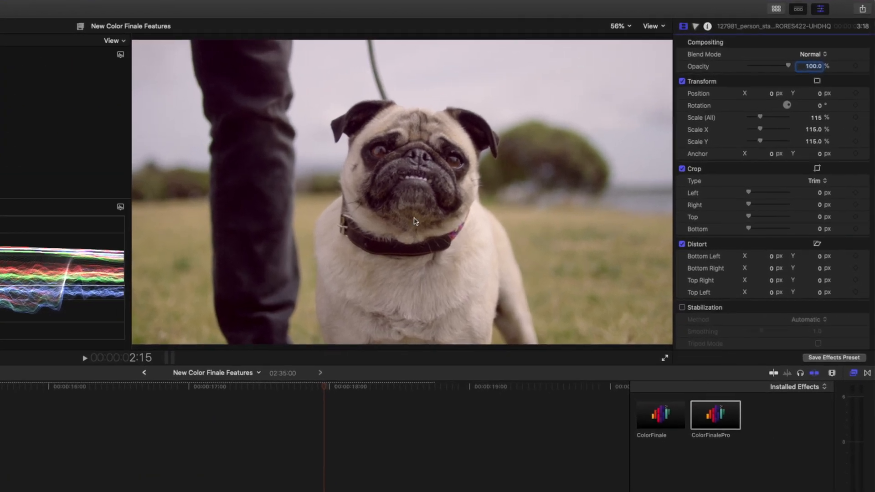
mouse_move(529, 258)
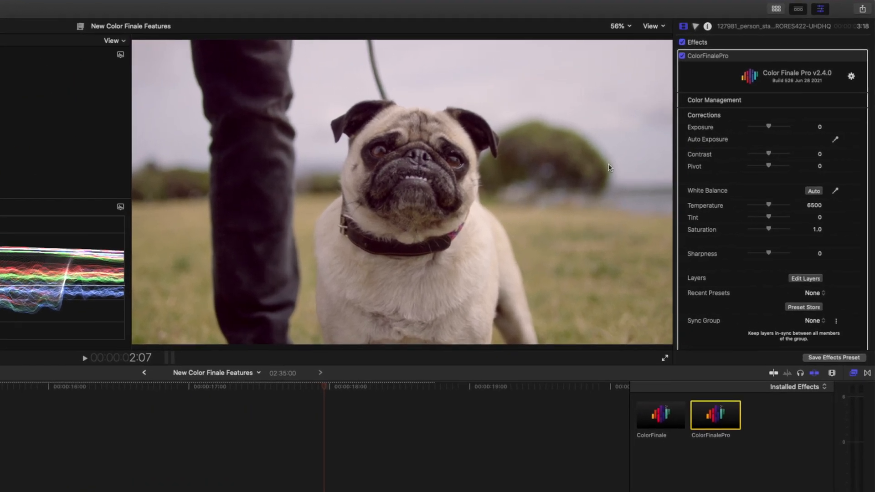
mouse_move(792, 244)
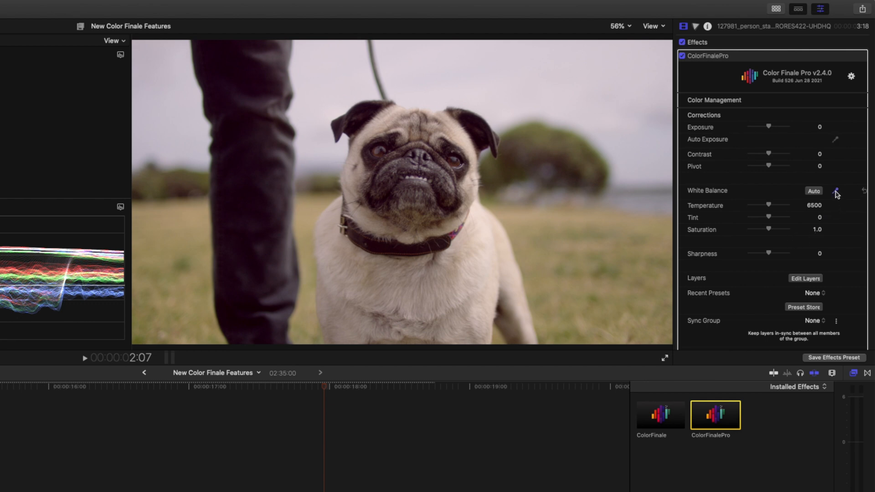
left_click(836, 191)
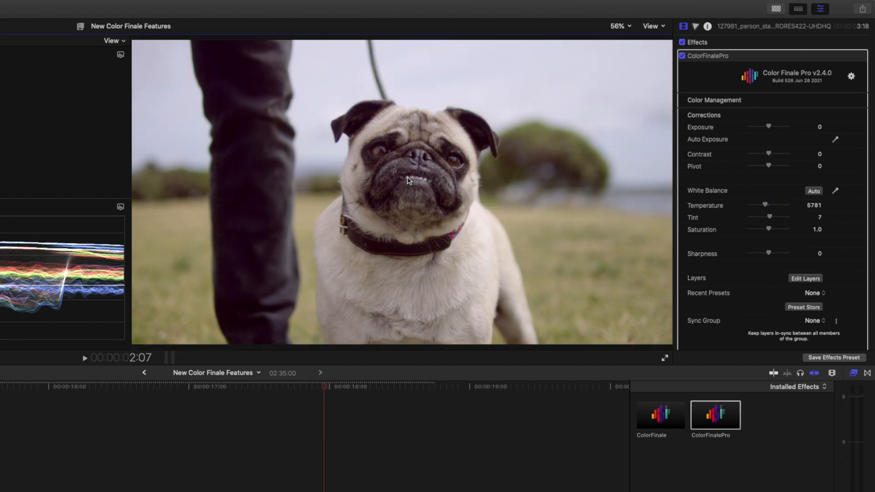
mouse_move(437, 126)
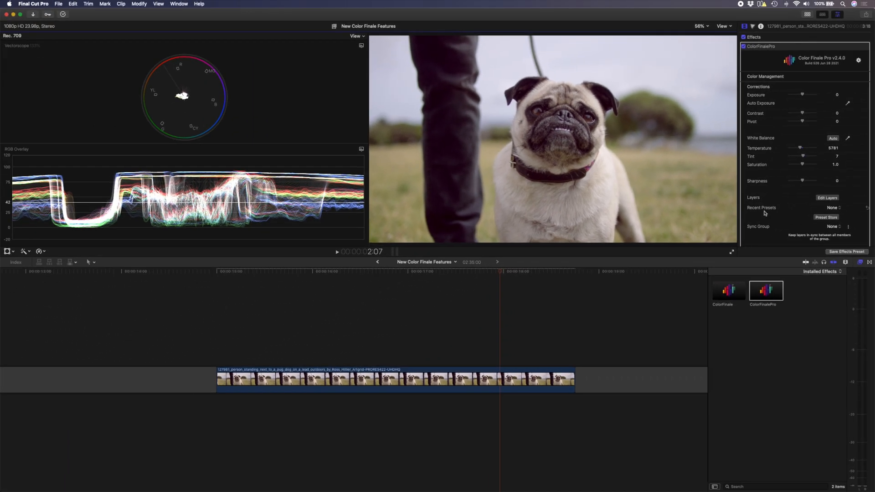
In the layers editor, add a Color Wheels layer and nudge lift and gain slightly warm
left_click(828, 198)
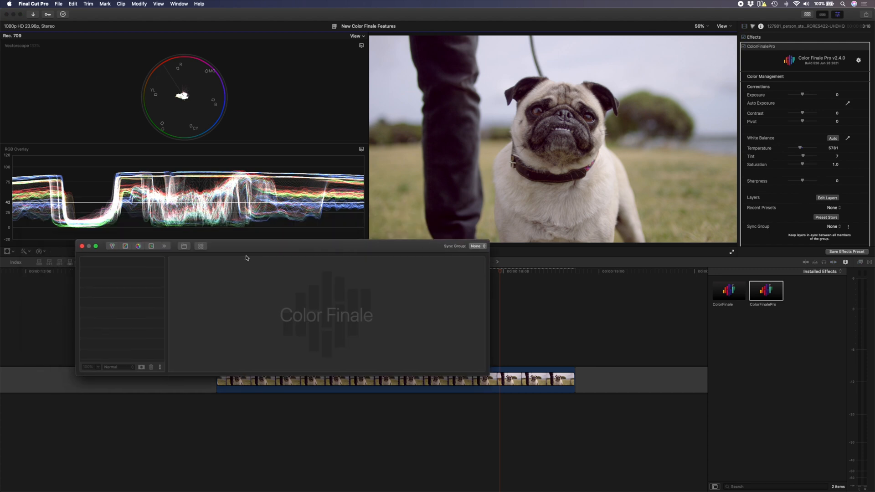
left_click(111, 247)
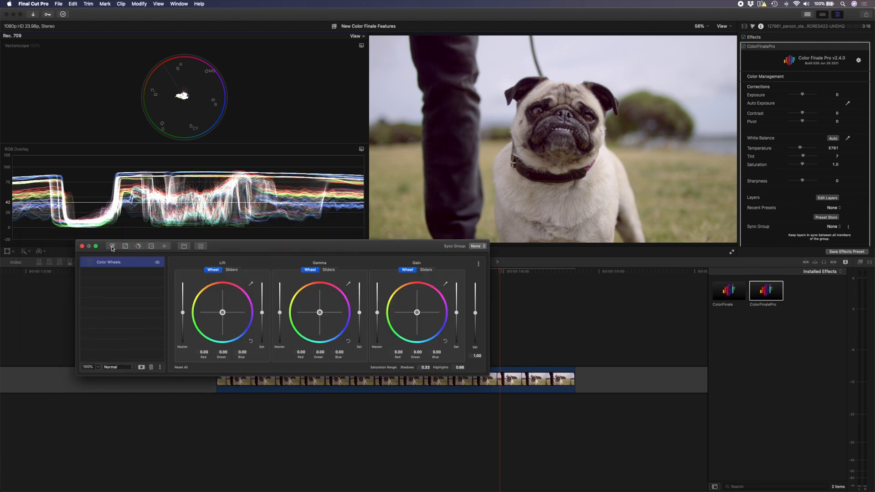
mouse_move(224, 304)
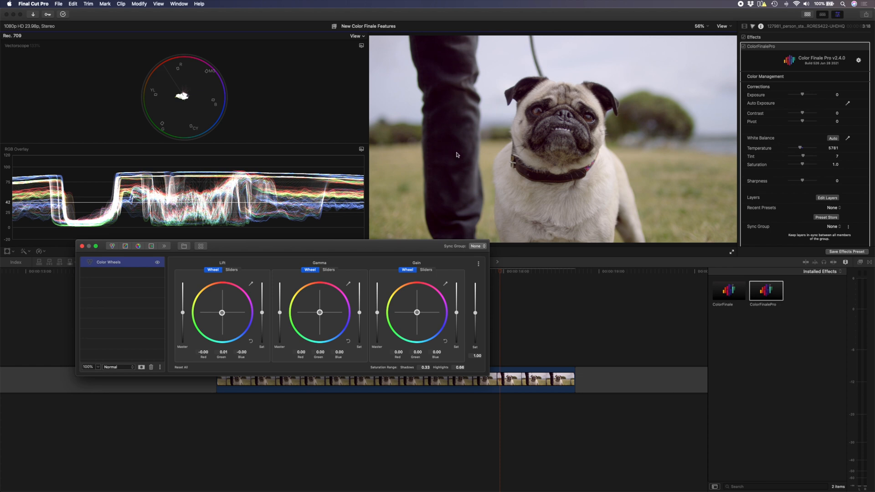
mouse_move(639, 117)
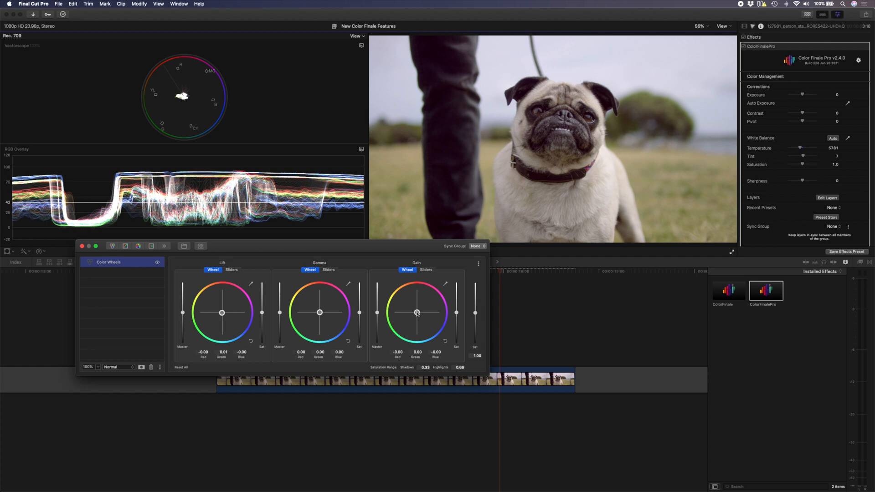
left_click_drag(417, 313, 417, 312)
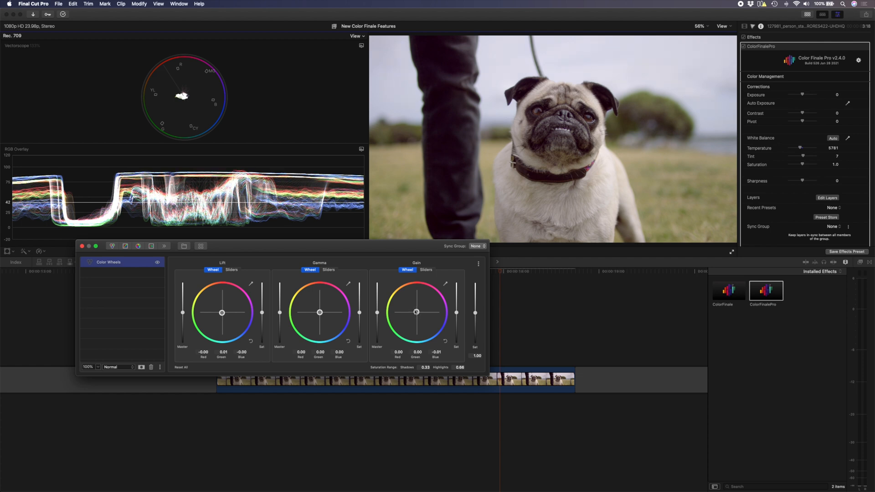
left_click_drag(416, 312, 416, 309)
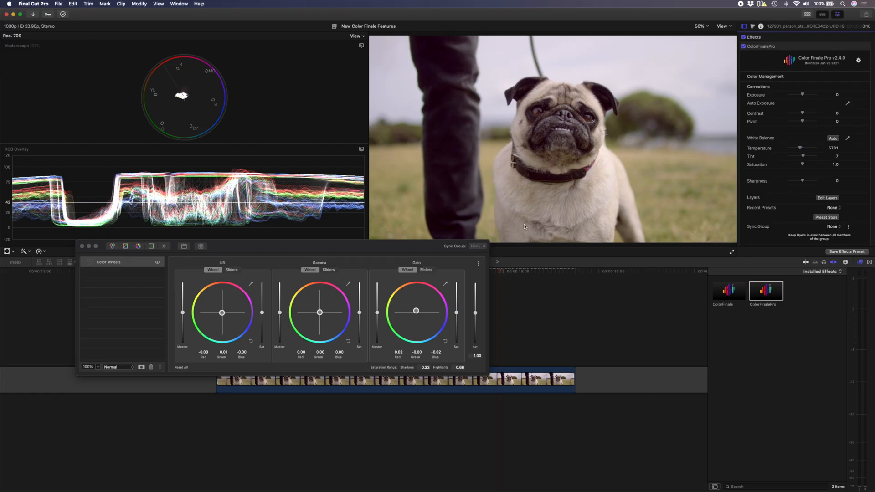
mouse_move(595, 126)
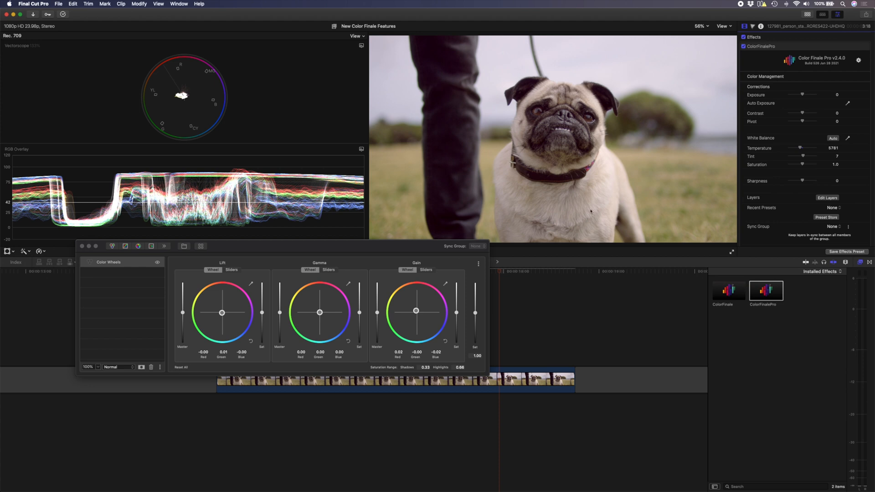
mouse_move(626, 104)
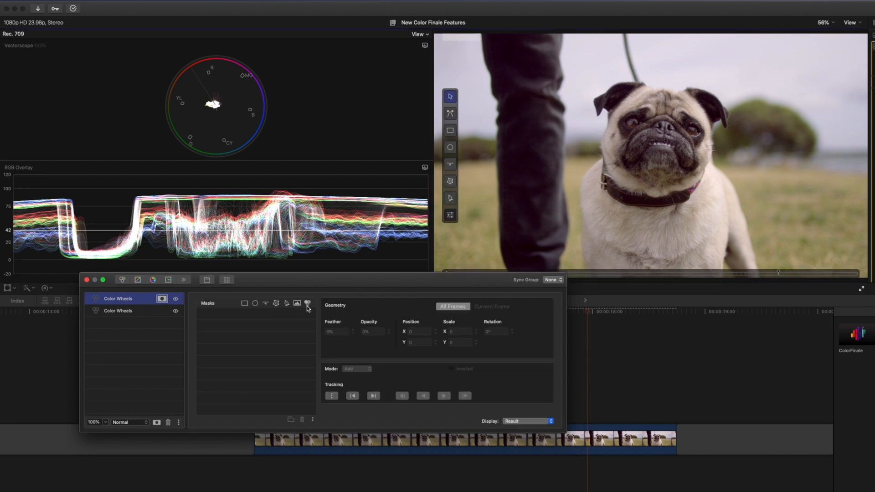
mouse_move(247, 309)
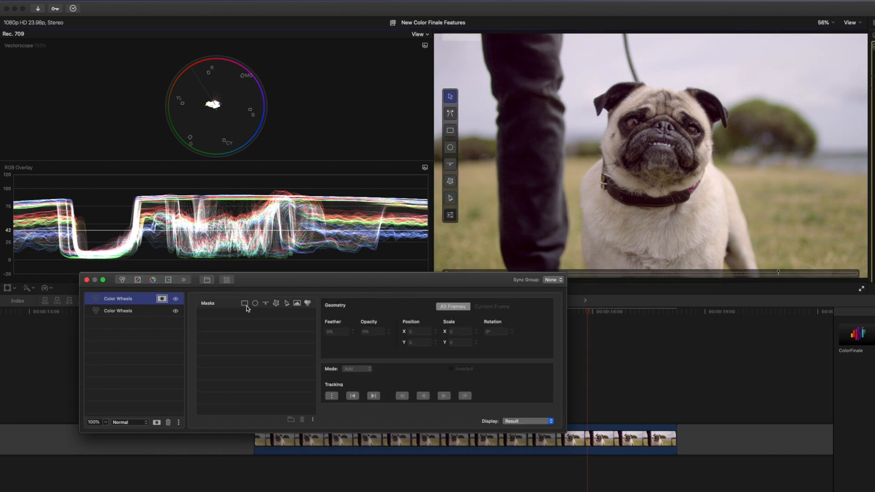
Key an HSL mask from the pug's light fur and display it as a mask overlay
left_click(307, 303)
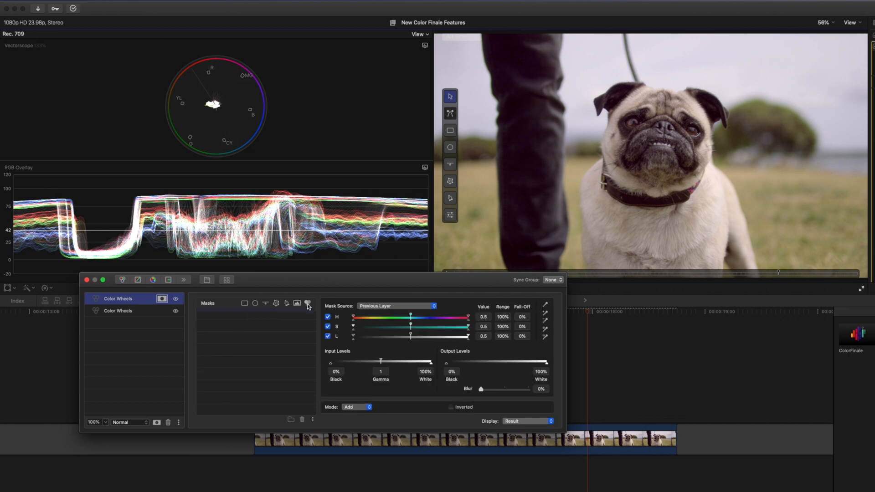
left_click(306, 302)
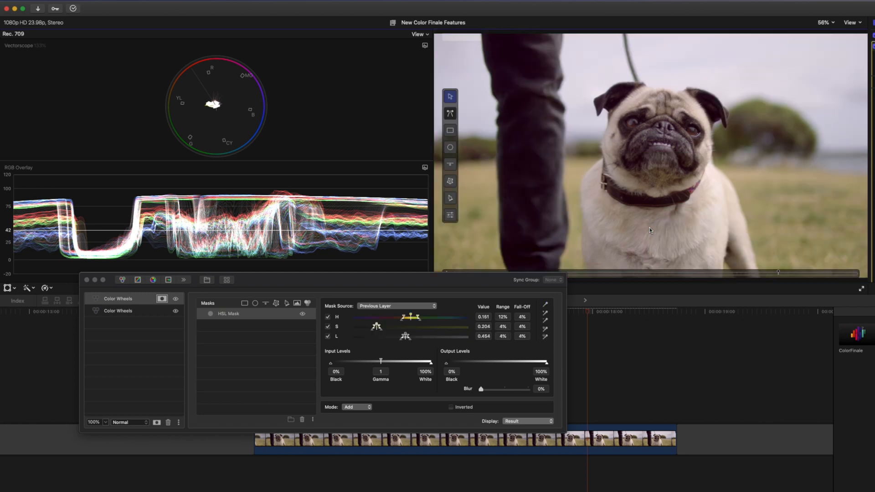
left_click(545, 422)
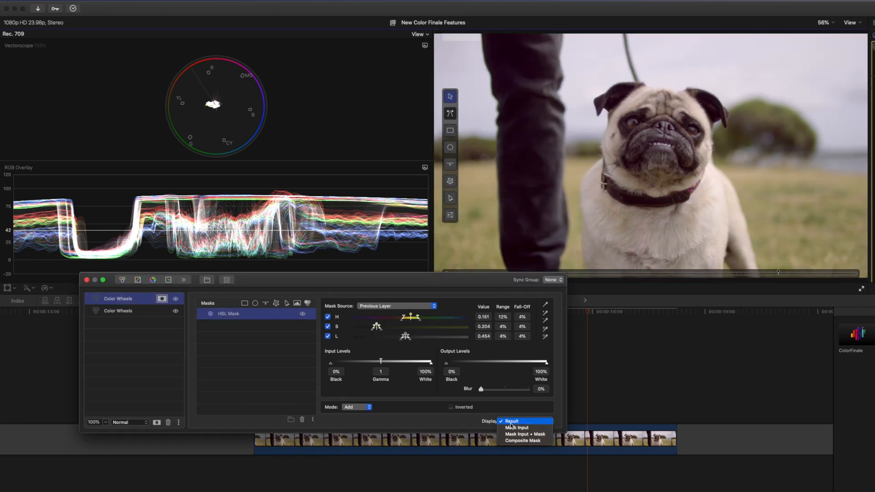
left_click(523, 434)
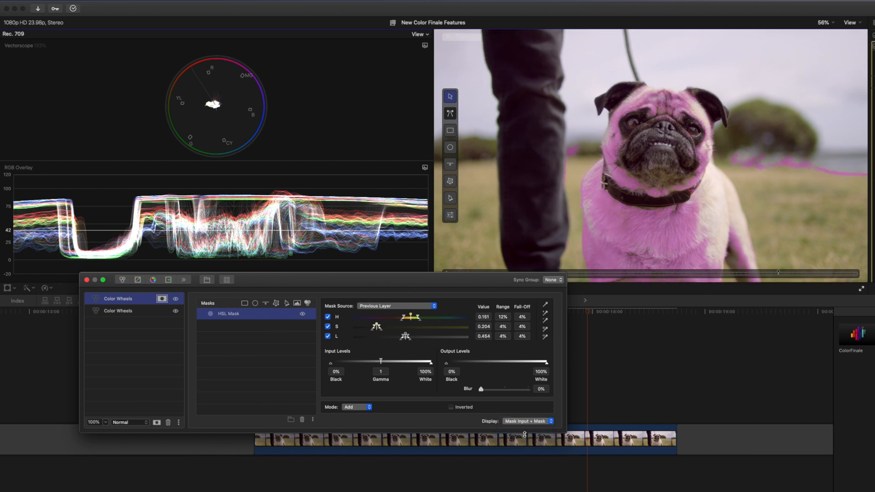
mouse_move(624, 151)
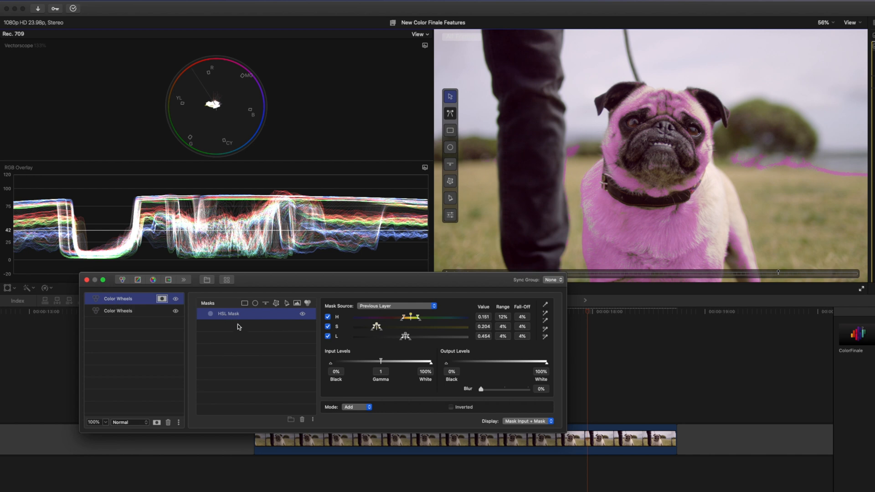
mouse_move(545, 318)
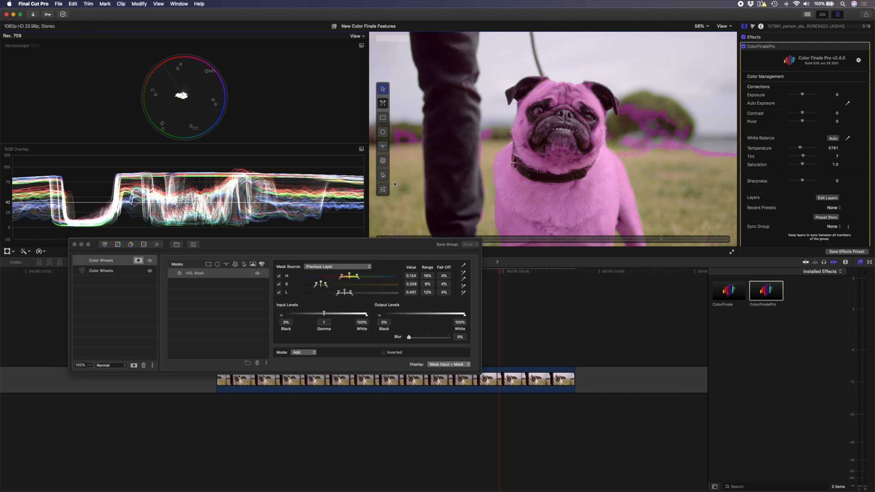
mouse_move(404, 323)
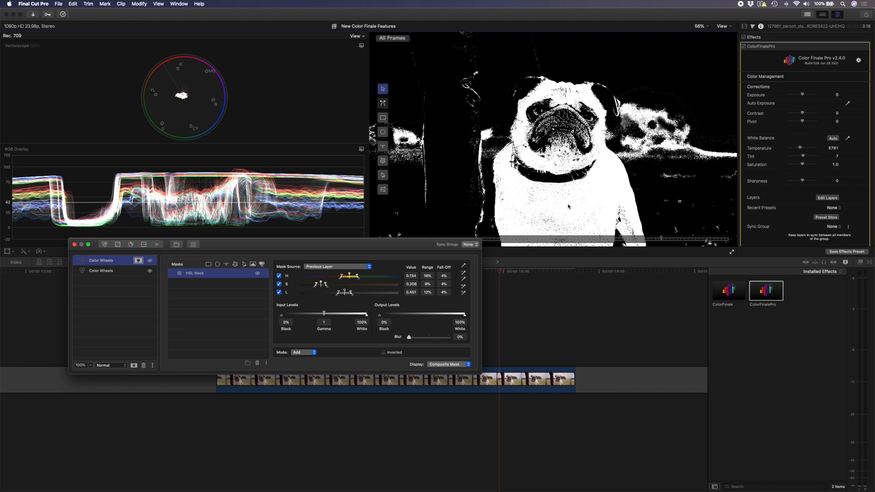
mouse_move(569, 207)
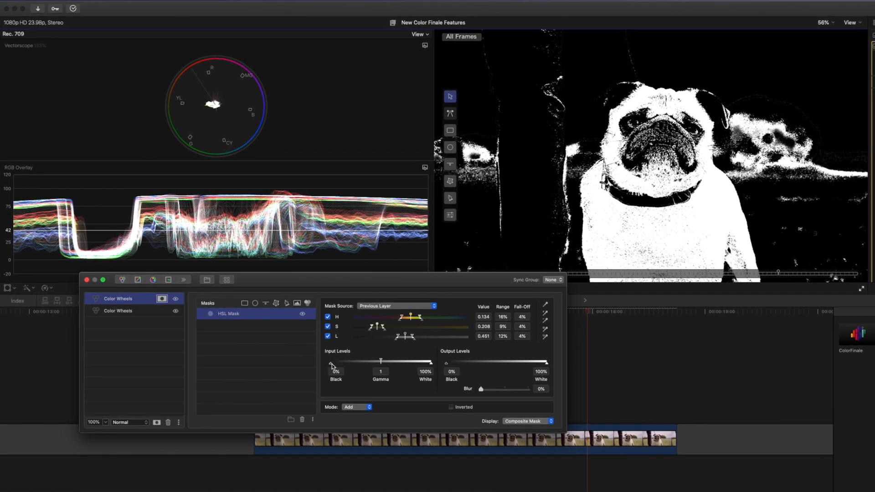
Tighten the fur mask levels to 68% black input and 1.997 gamma
left_click_drag(331, 362, 374, 362)
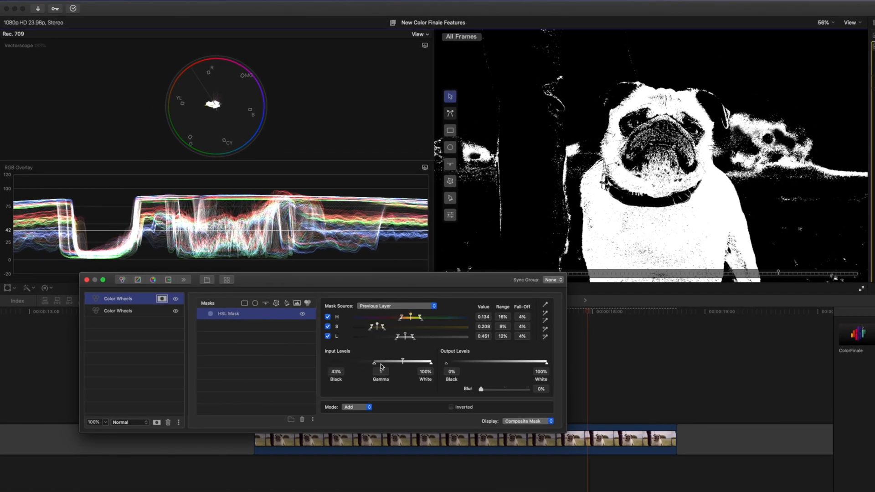
left_click_drag(374, 362, 387, 362)
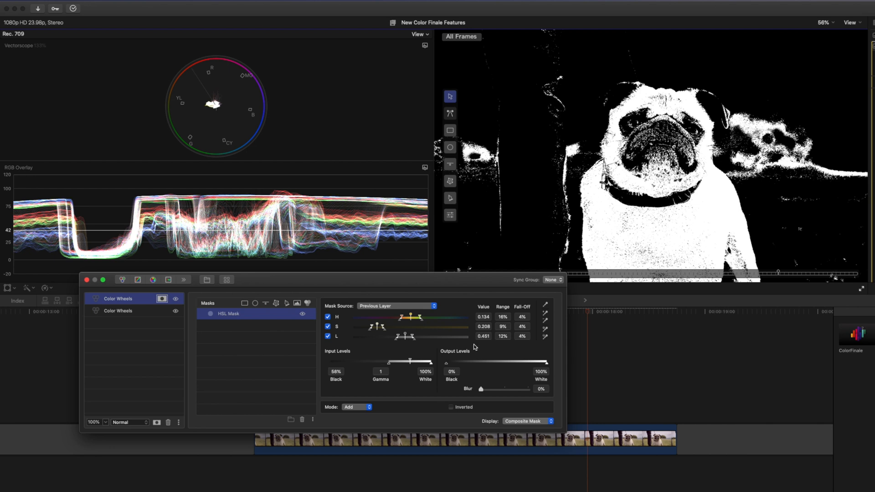
left_click_drag(393, 362, 423, 362)
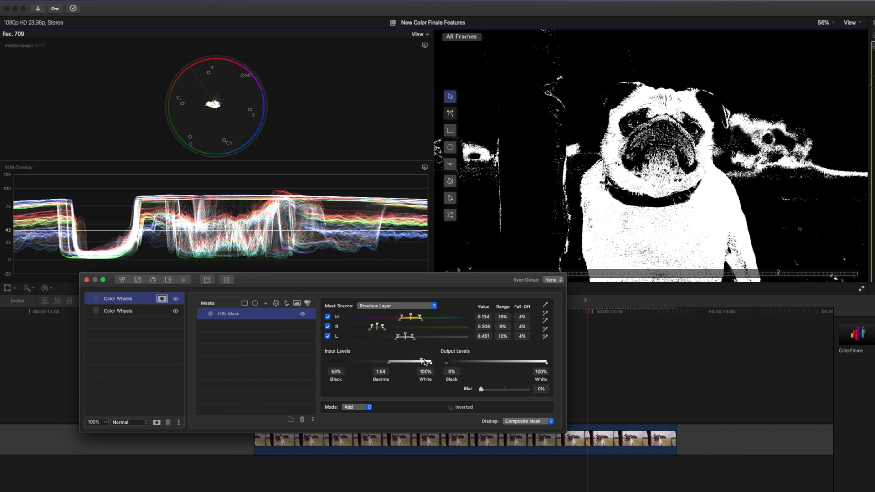
left_click_drag(420, 361, 430, 361)
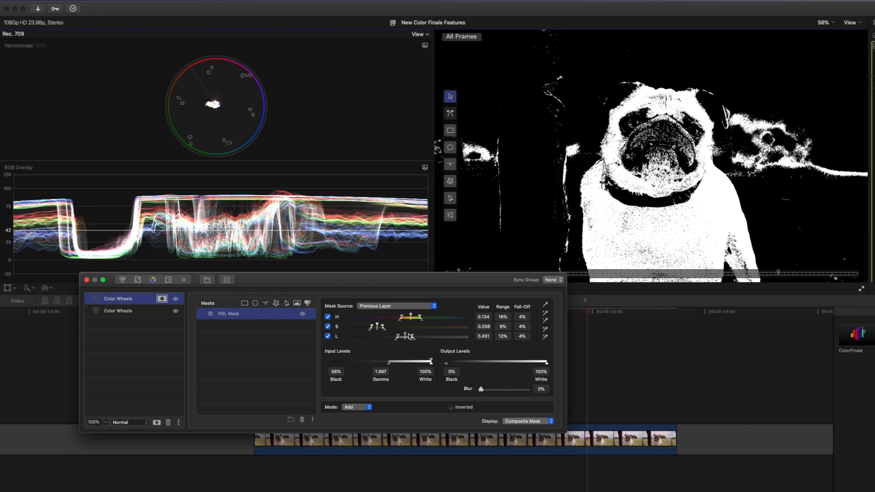
left_click_drag(401, 337, 408, 337)
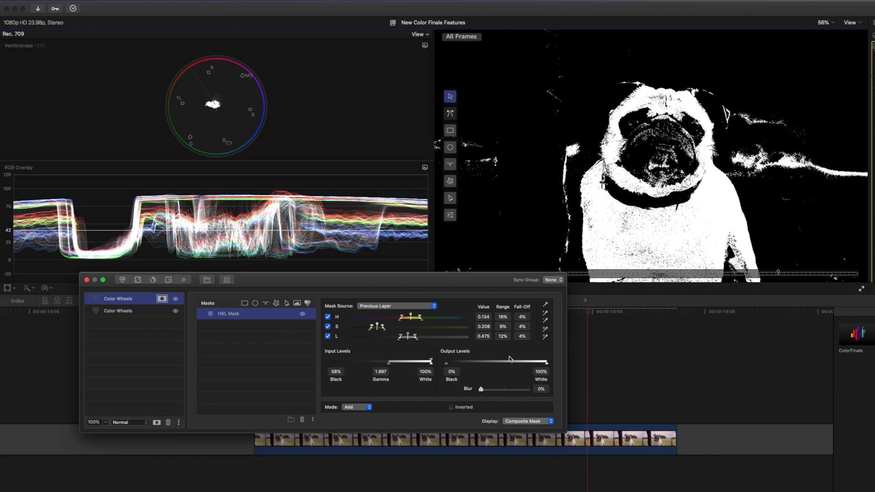
mouse_move(481, 392)
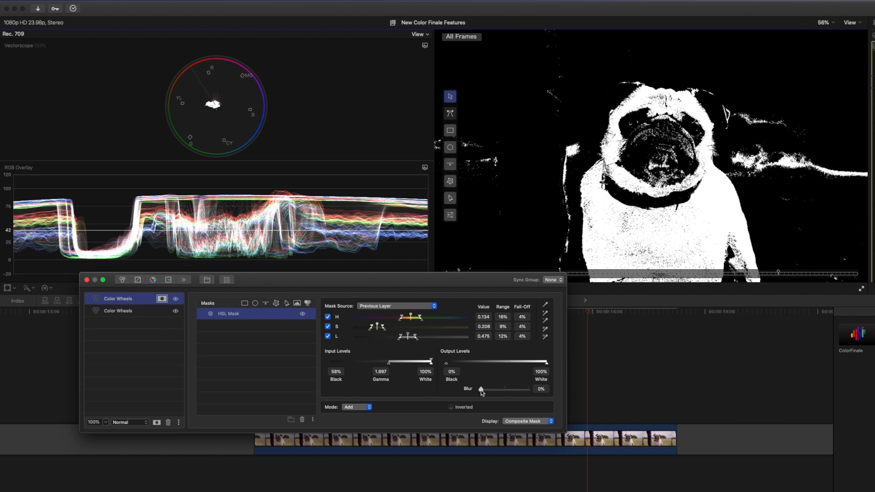
Soften the mask edges with a 3% blur and set the display back to composite
left_click_drag(481, 390, 483, 389)
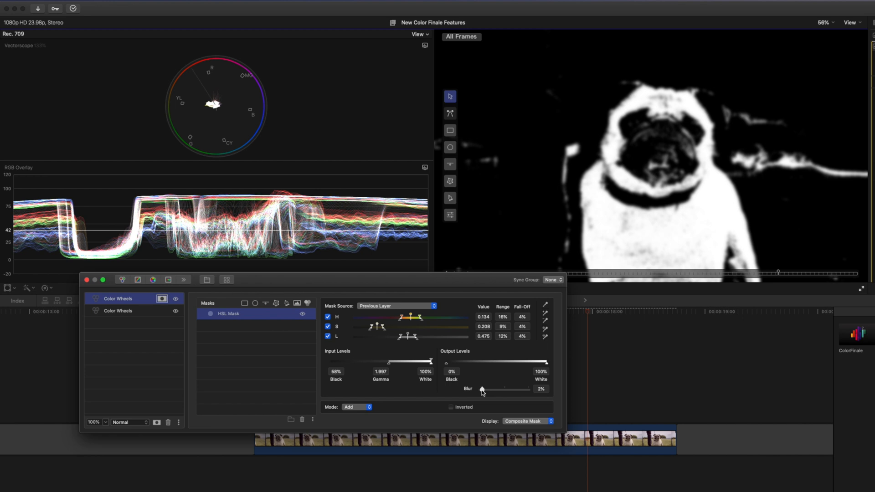
left_click_drag(481, 390, 485, 390)
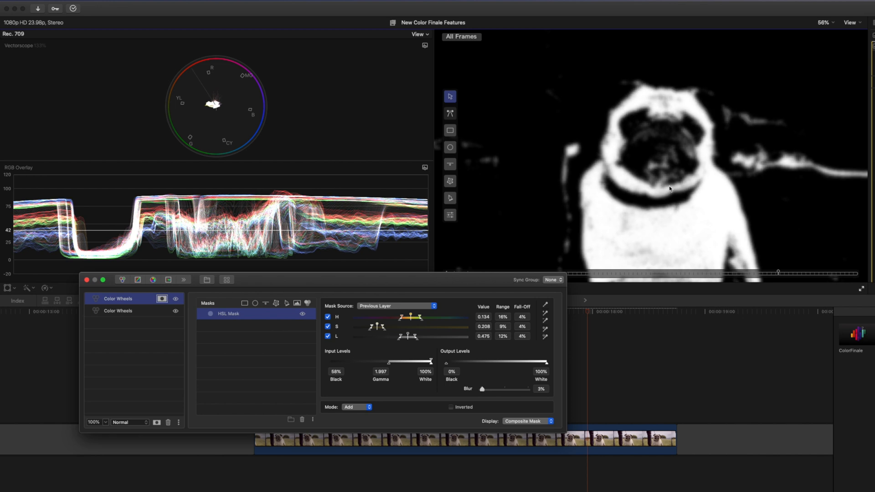
mouse_move(334, 362)
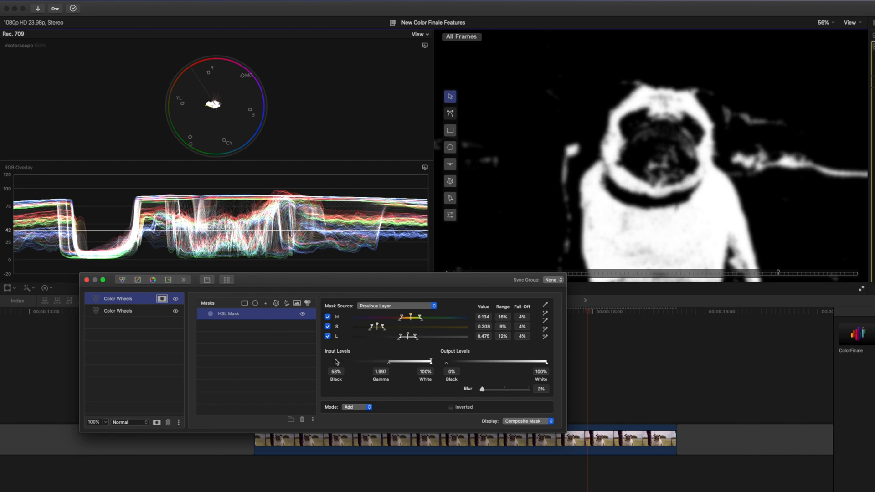
left_click(527, 421)
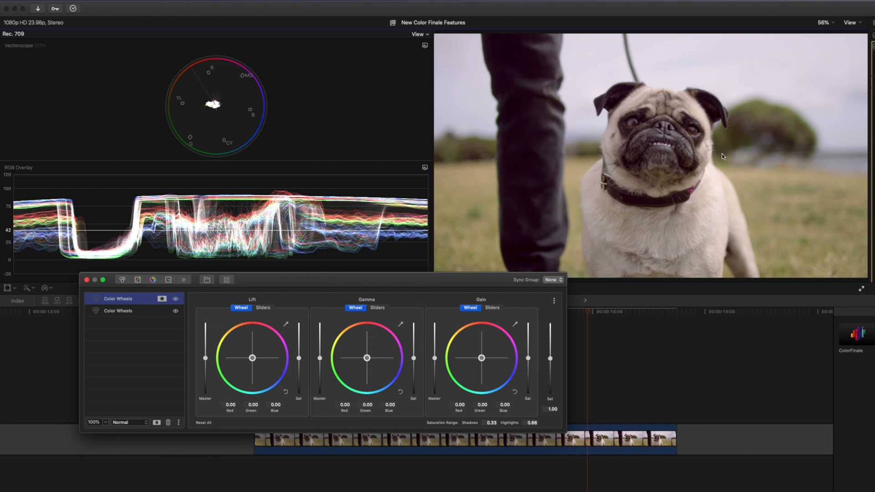
mouse_move(440, 376)
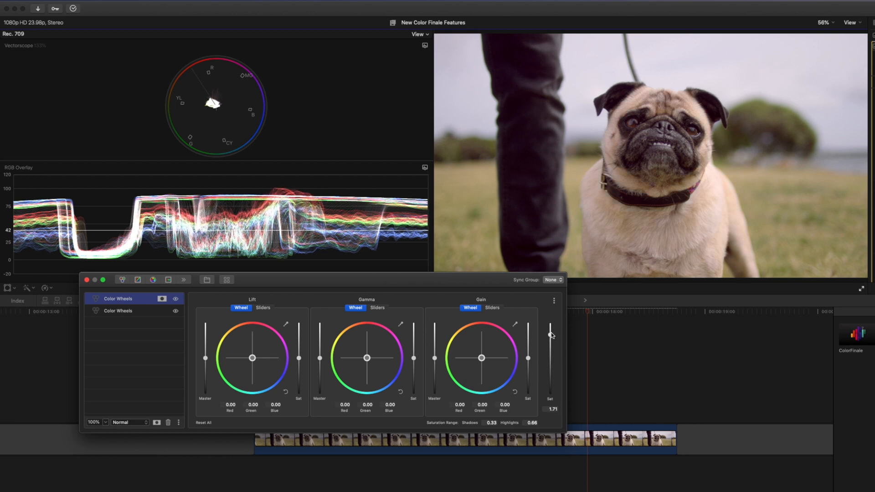
Leave saturation at default and push gamma (R 0.03, B -0.03) and gain slightly warm
left_click_drag(550, 335, 551, 322)
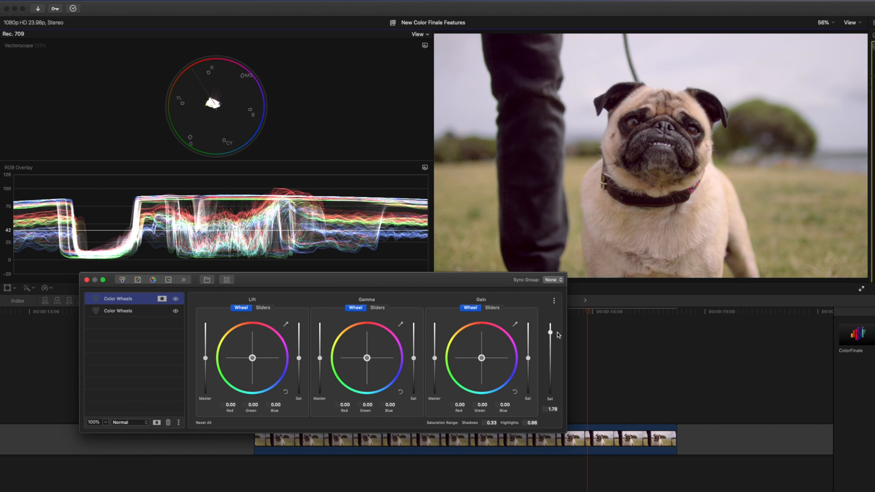
left_click_drag(549, 333, 549, 356)
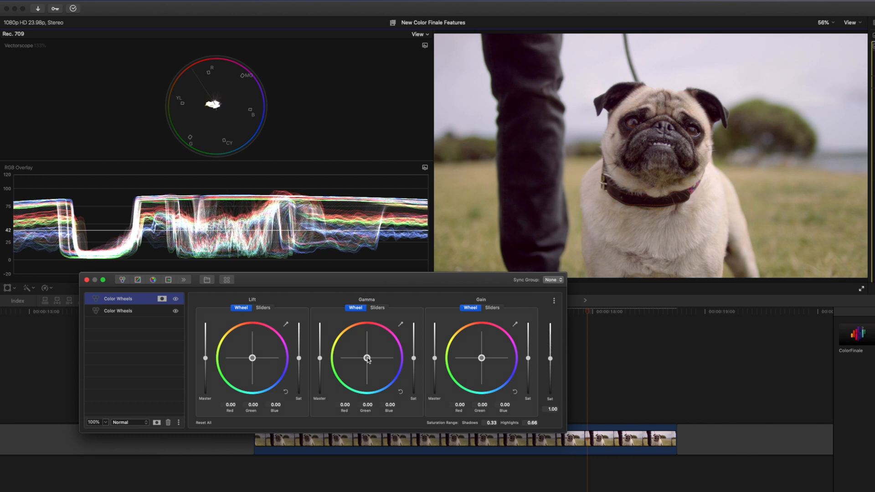
left_click_drag(368, 358, 366, 357)
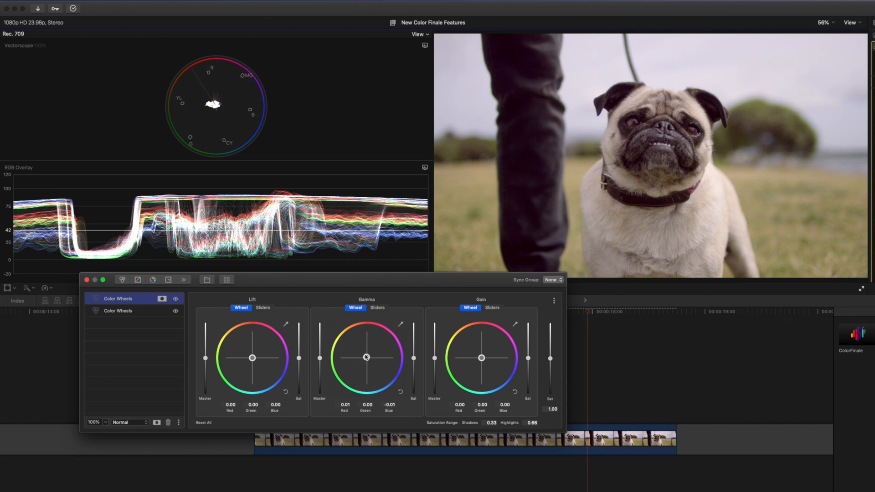
left_click_drag(366, 357, 366, 354)
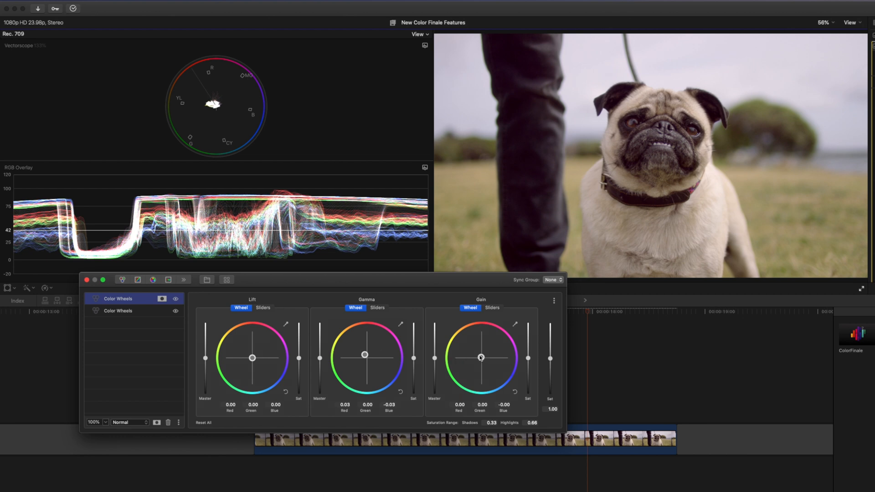
left_click_drag(480, 357, 478, 352)
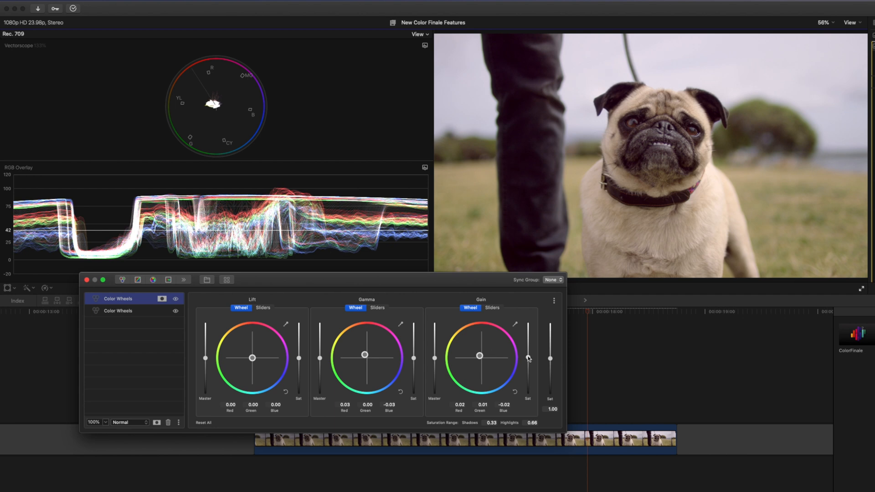
mouse_move(414, 361)
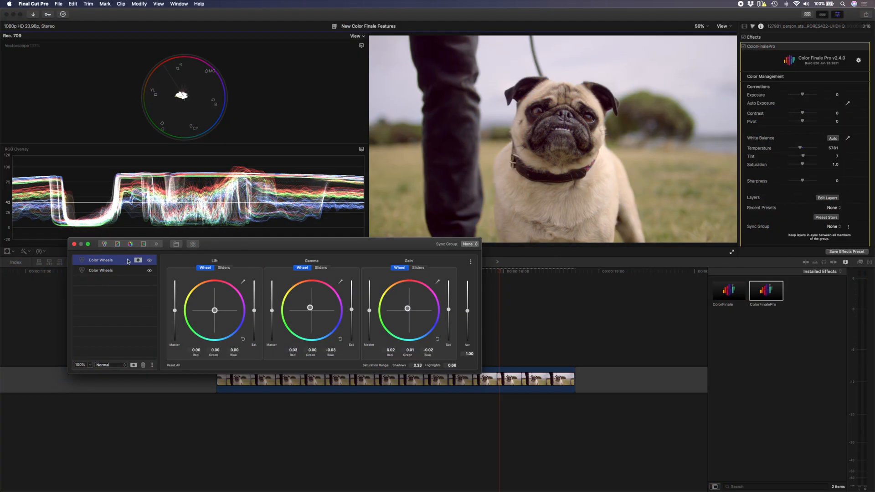
Add a Filter layer and try box and disc blurs on the pug clip
left_click(156, 244)
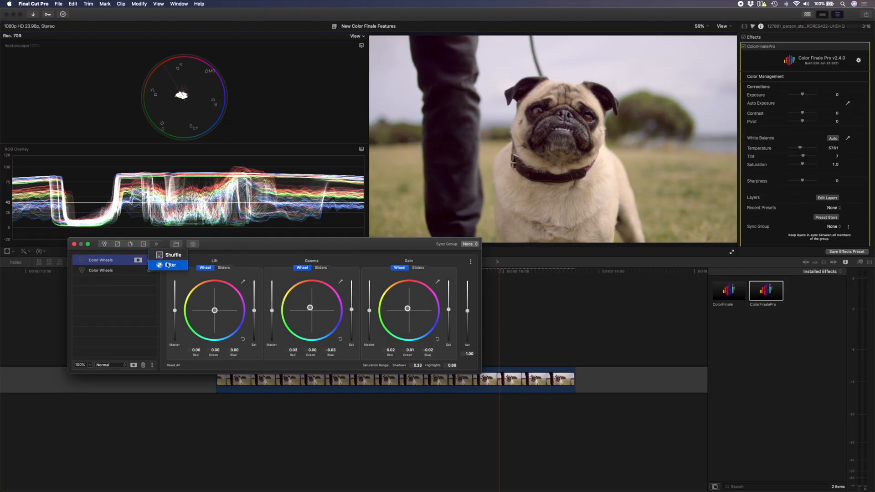
left_click(171, 266)
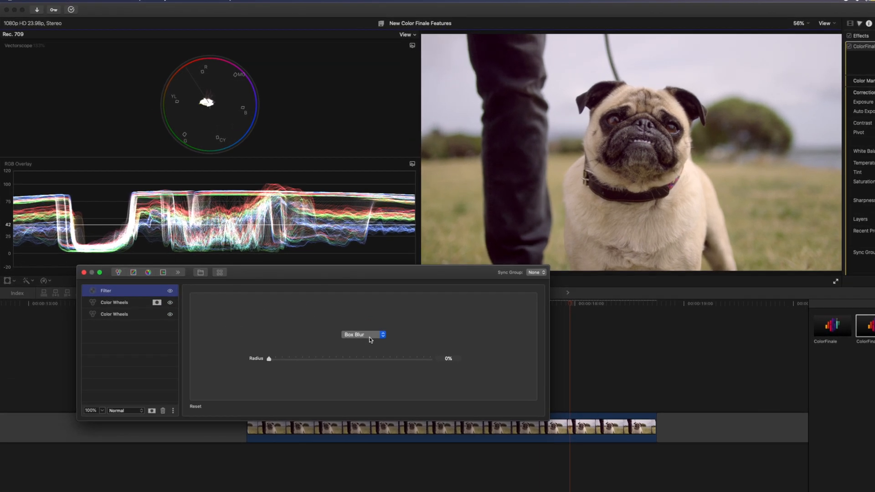
left_click(363, 334)
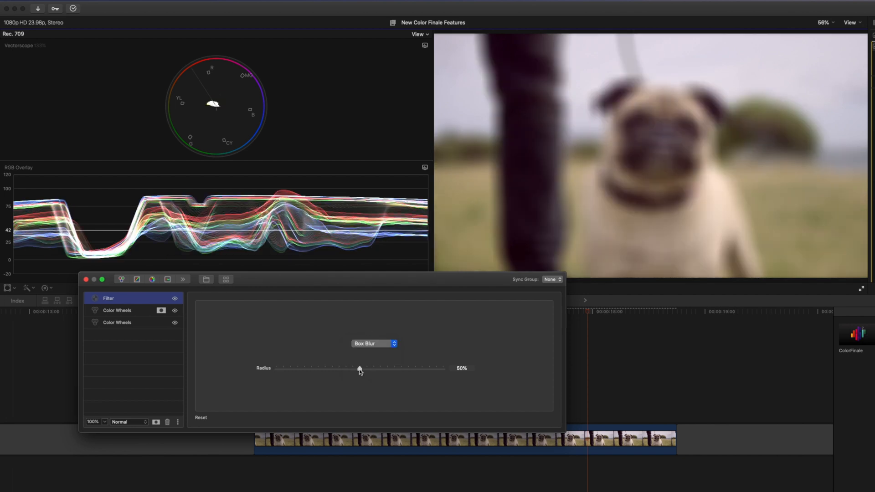
mouse_move(677, 70)
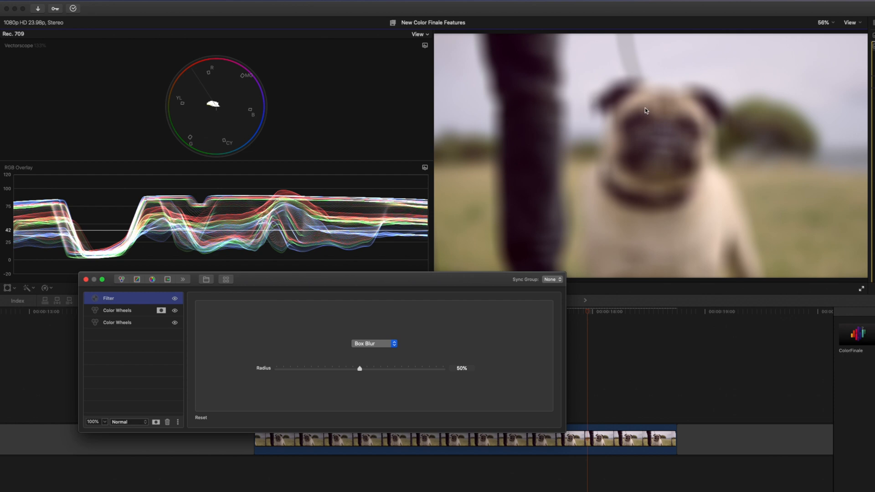
mouse_move(364, 341)
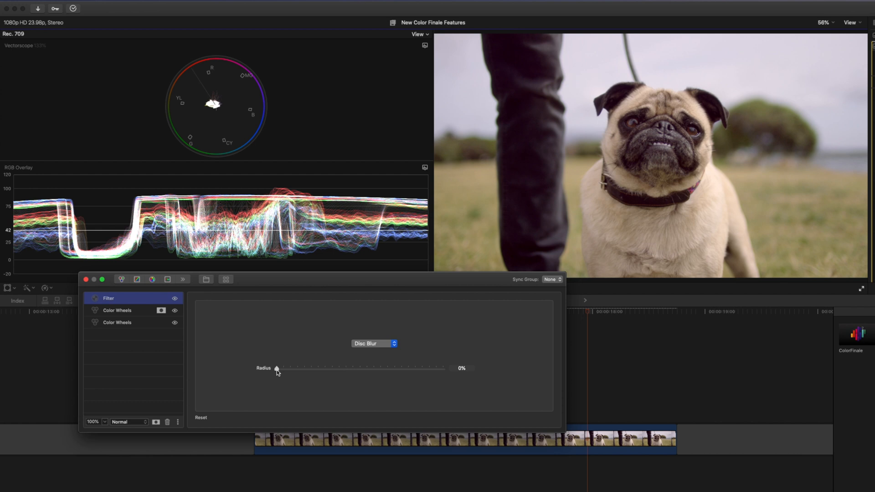
left_click_drag(276, 369, 315, 368)
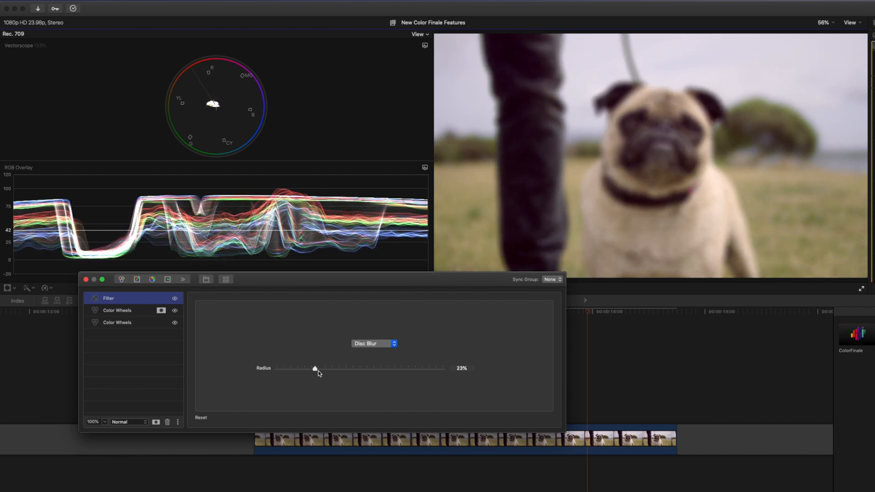
left_click_drag(315, 368, 333, 368)
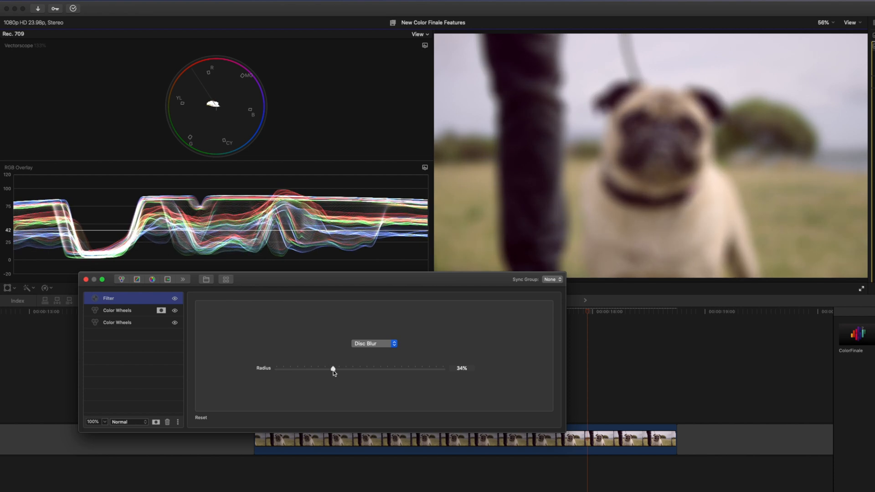
Compare a Gaussian blur, then settle on a 34% Disc Blur radius
left_click(374, 344)
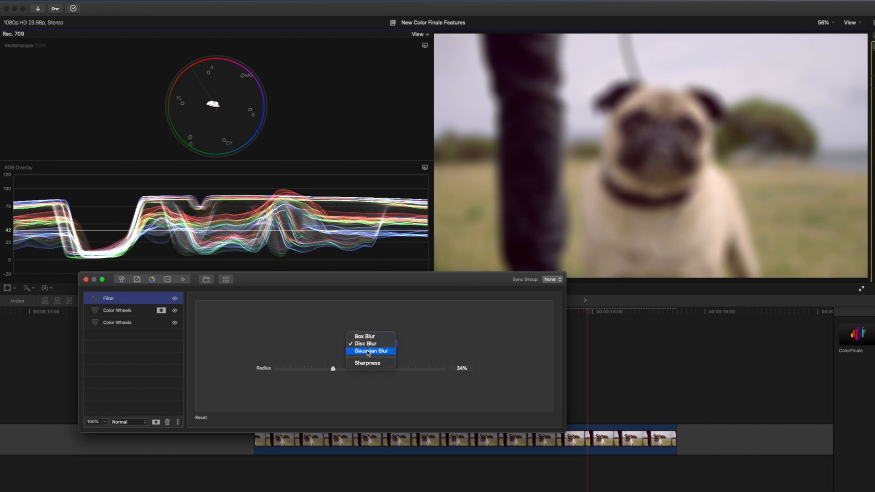
left_click(371, 351)
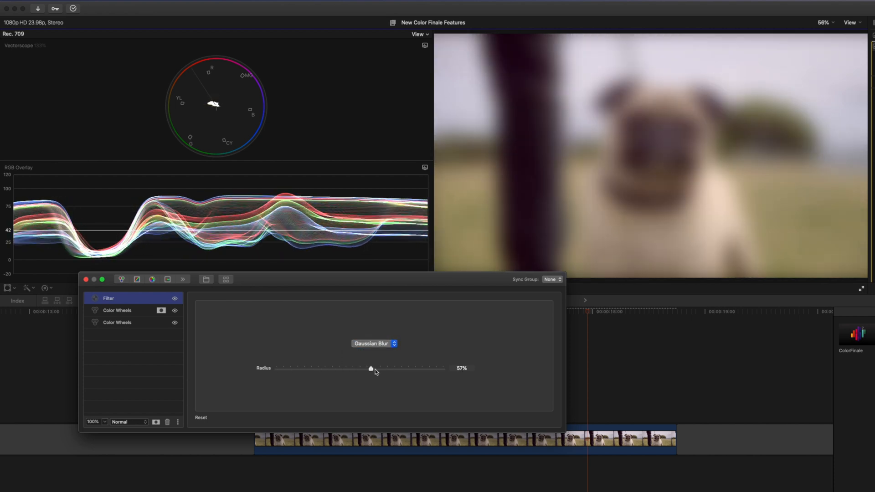
left_click_drag(371, 369, 392, 368)
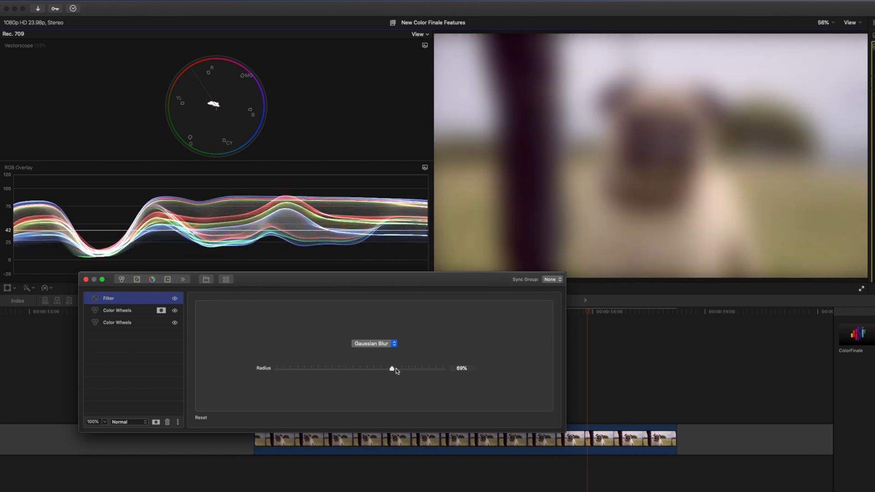
left_click_drag(392, 367, 277, 368)
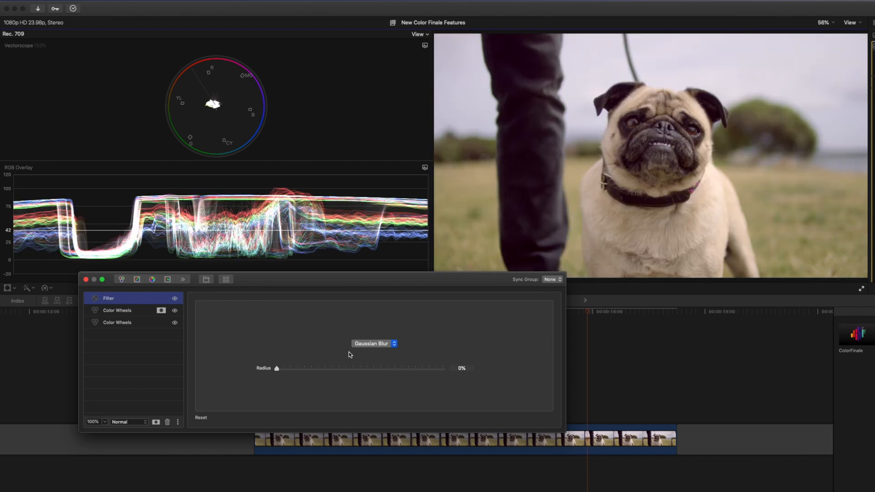
left_click_drag(276, 368, 333, 368)
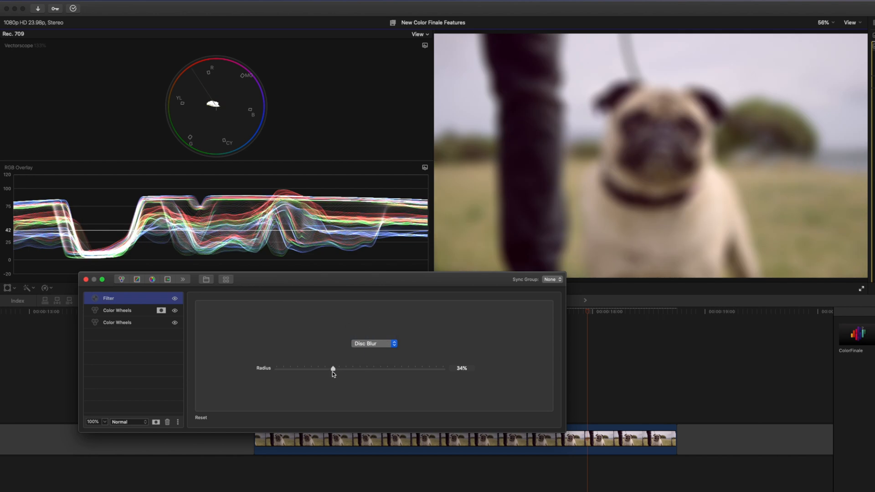
left_click_drag(333, 368, 326, 368)
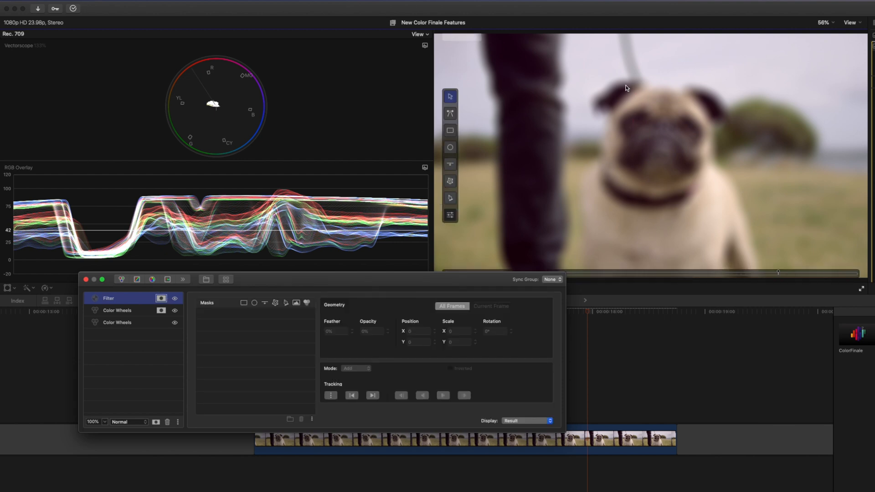
mouse_move(482, 210)
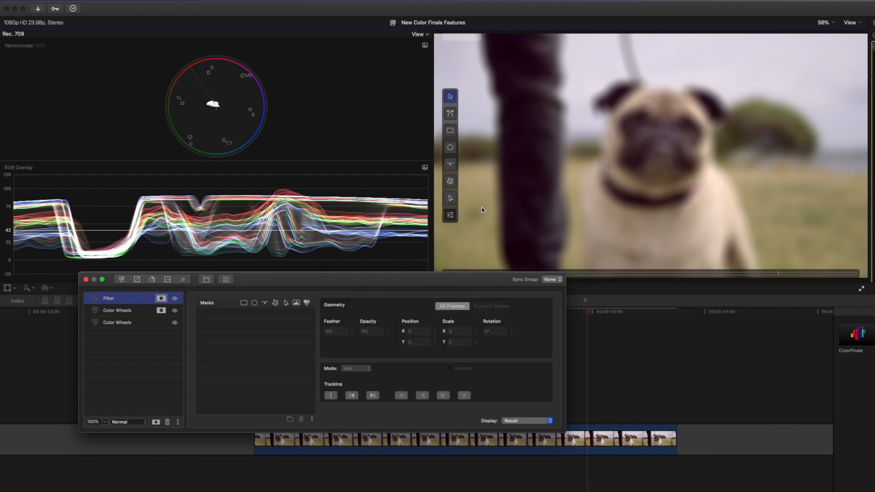
mouse_move(591, 142)
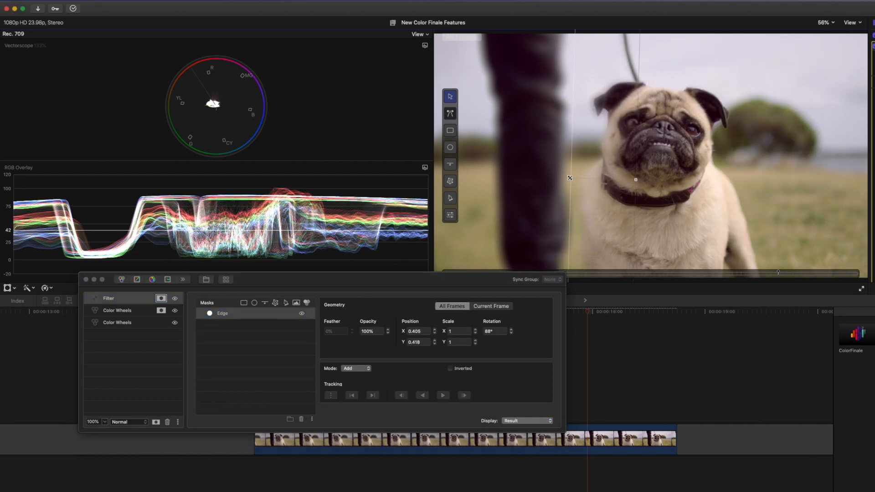
Position the blur's straight Edge mask so its boundary runs just left of the pug
left_click_drag(569, 179, 566, 183)
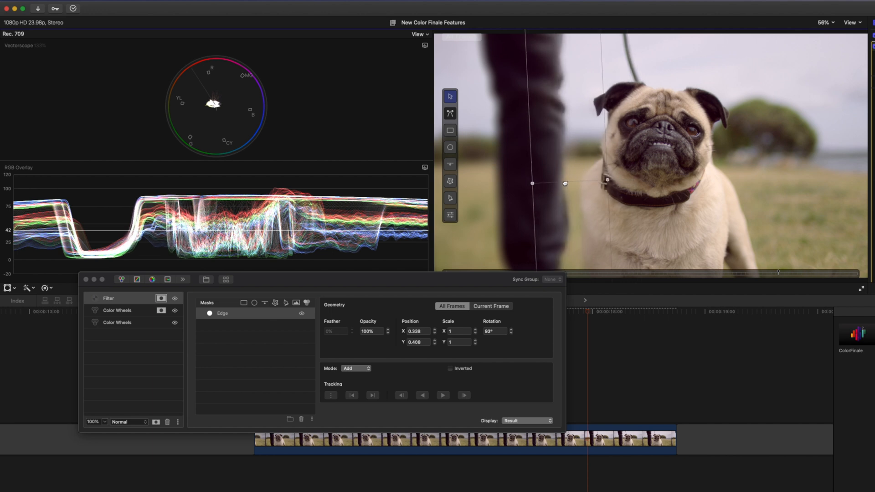
left_click_drag(565, 183, 542, 184)
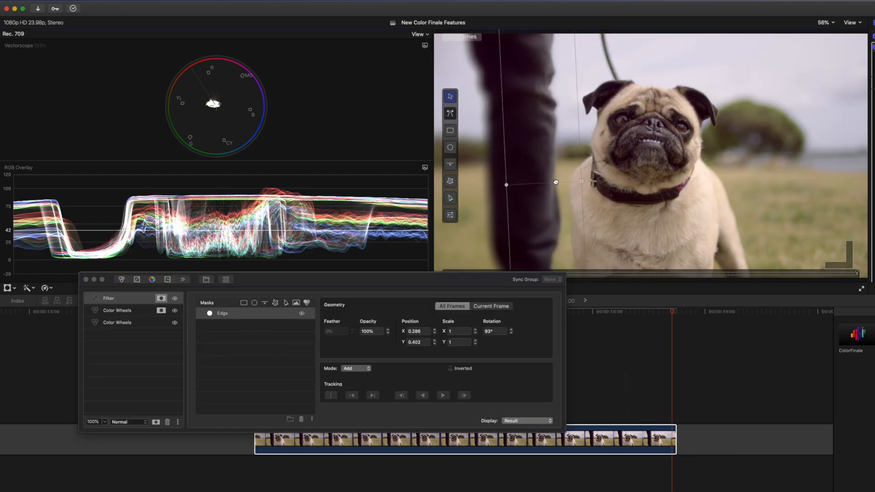
left_click_drag(555, 181, 572, 182)
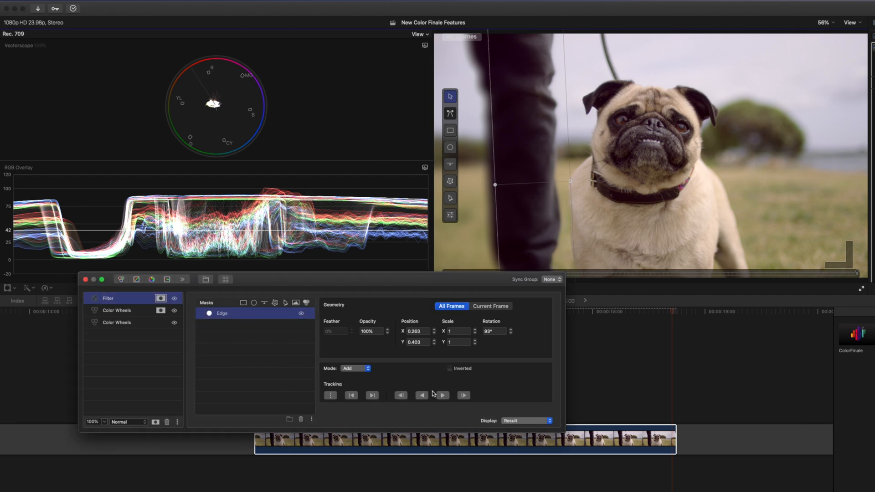
left_click(415, 395)
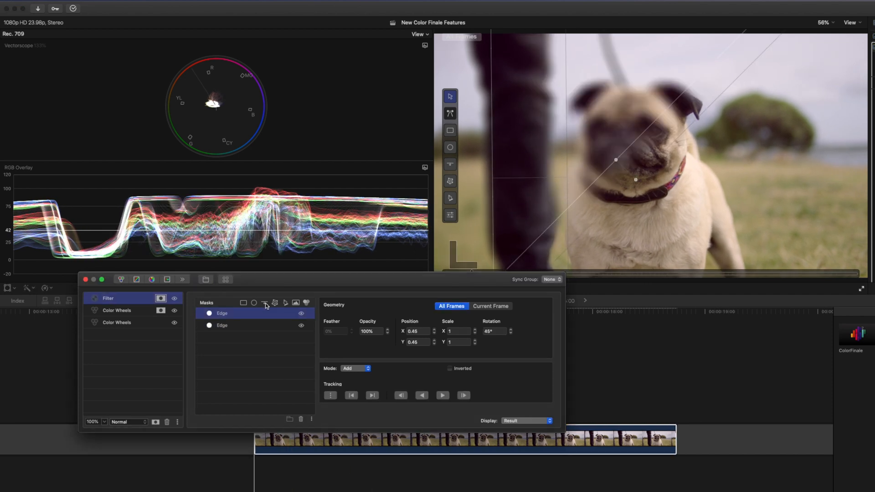
Place a second Edge mask right of the pug, angled about -71°, keeping the pug sharp
left_click_drag(616, 180, 656, 184)
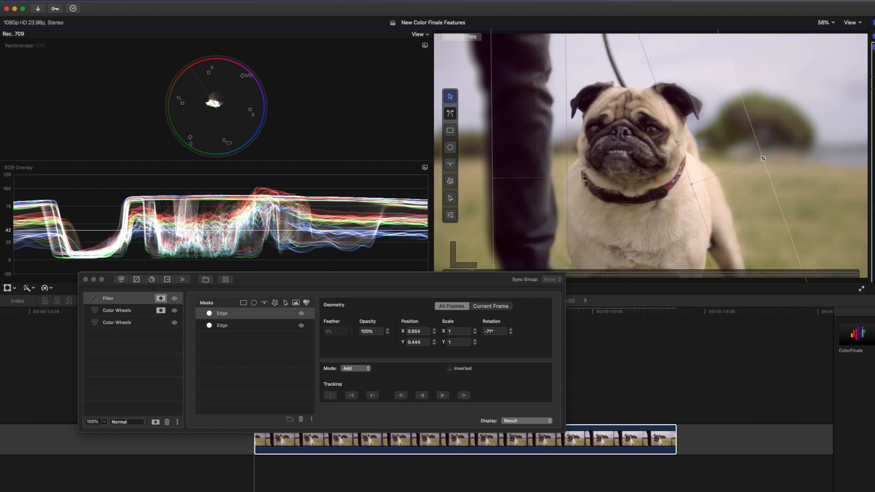
left_click_drag(763, 159, 761, 175)
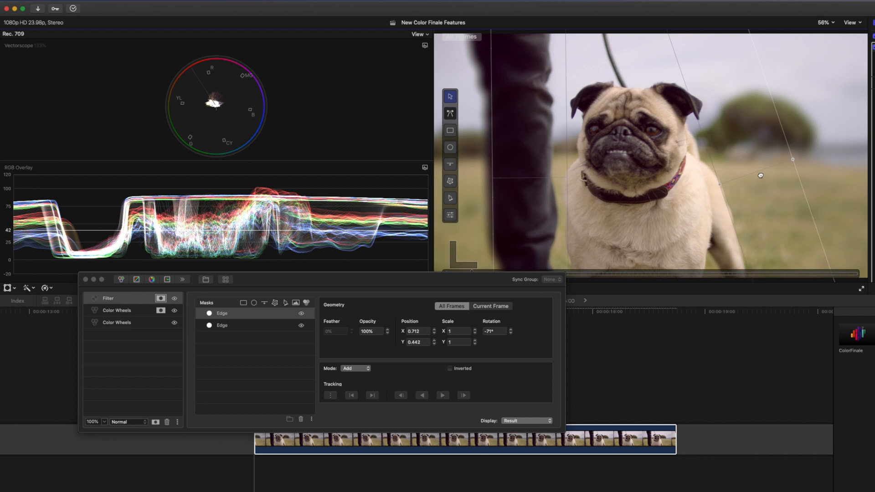
left_click_drag(759, 175, 762, 176)
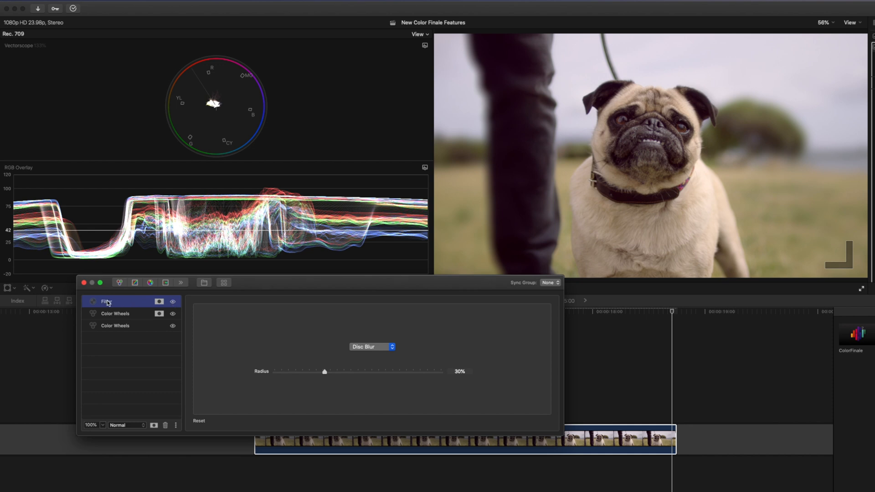
Rename the new filter layer Sharpen, switch it to Sharpness and raise it to 100%
double_click(121, 302)
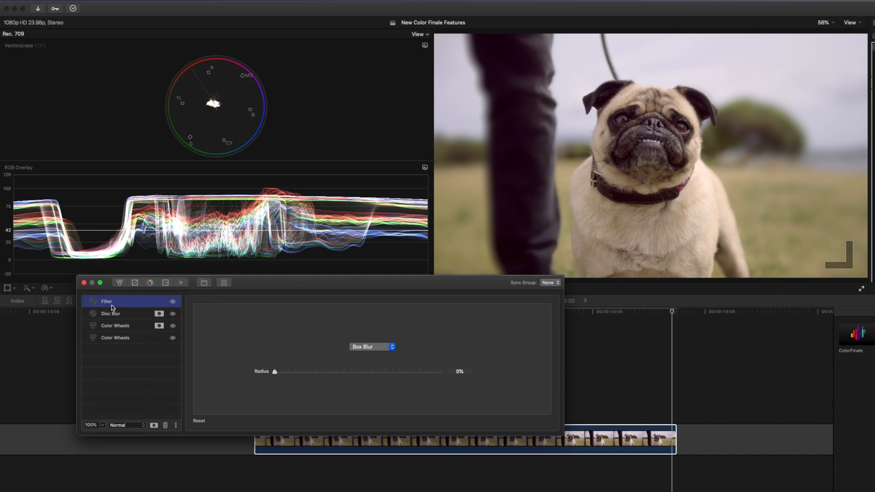
type("Sharpen")
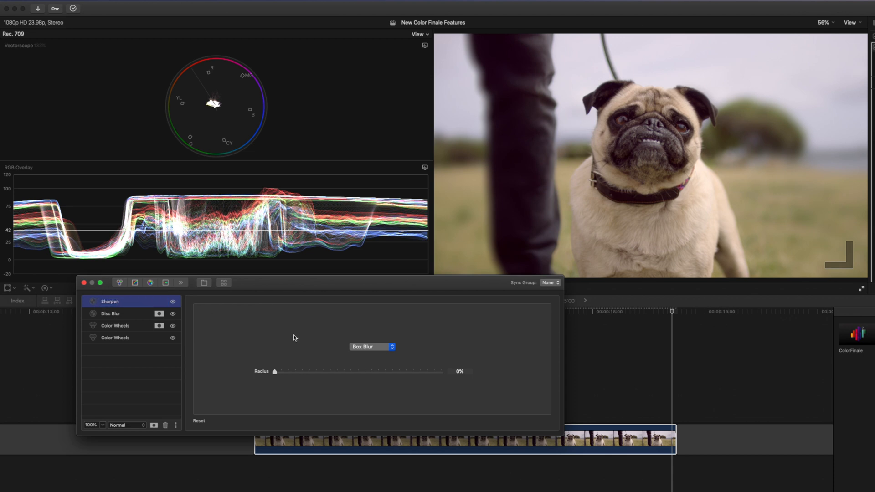
left_click(372, 347)
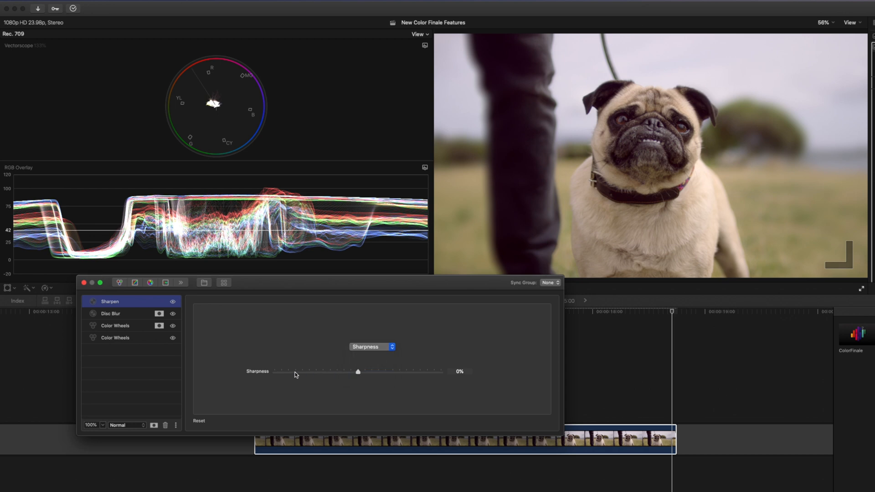
left_click_drag(359, 372, 441, 372)
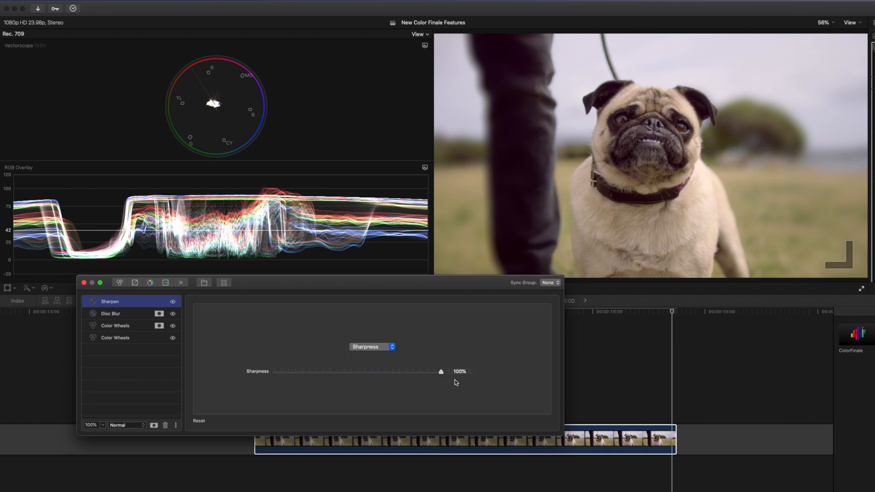
mouse_move(558, 194)
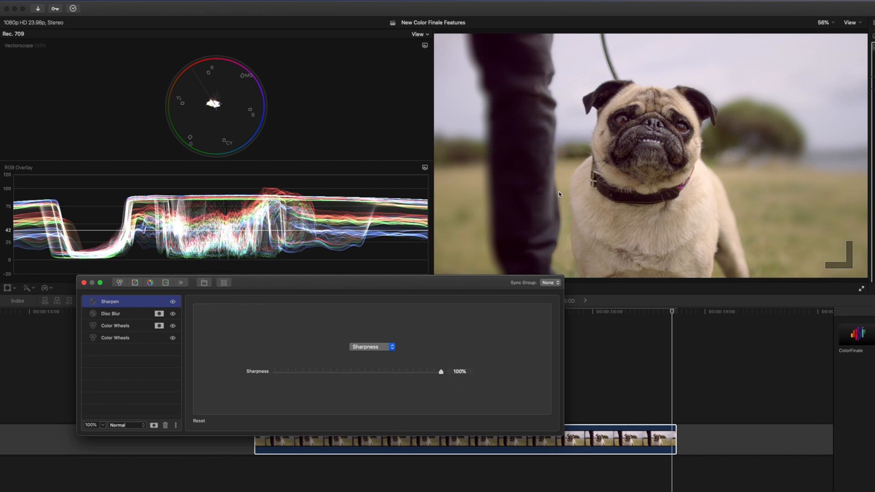
mouse_move(379, 382)
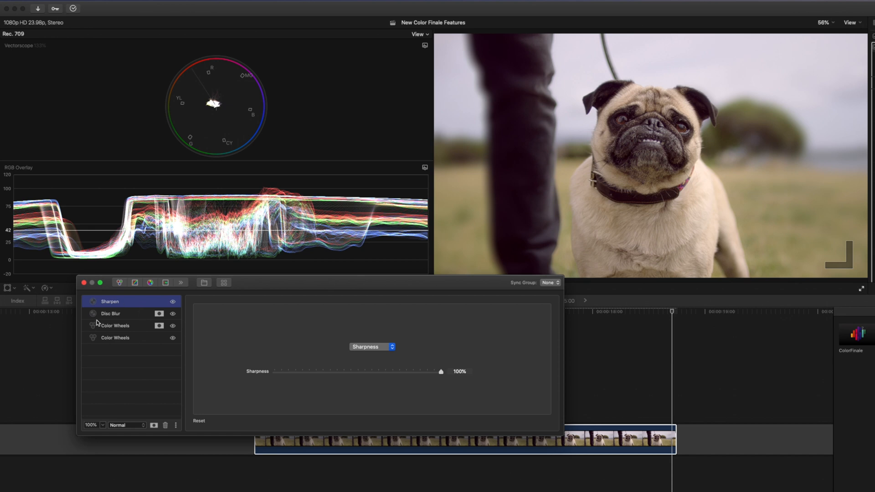
mouse_move(121, 342)
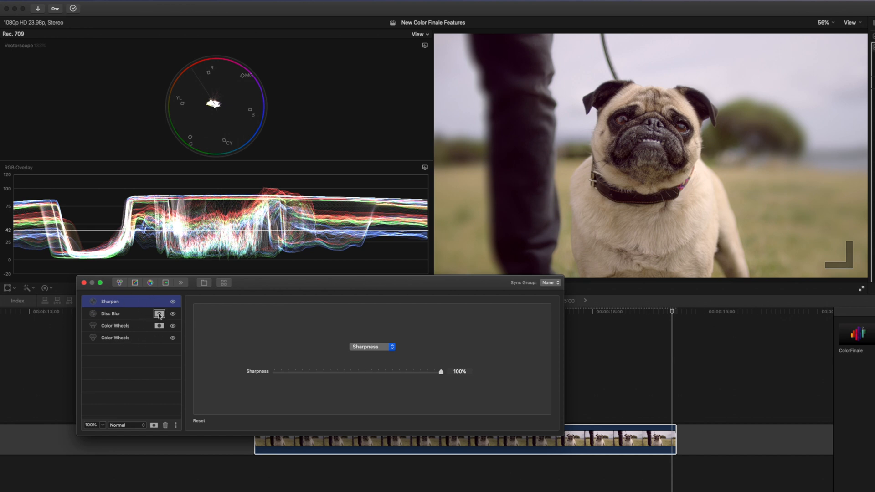
Copy Disc Blur's two Edge masks and paste them onto the Sharpen layer
left_click(158, 313)
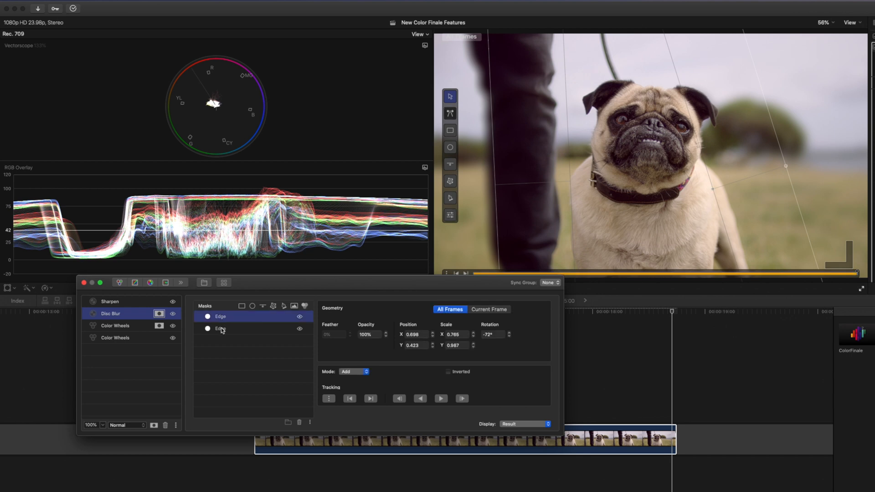
right_click(220, 328)
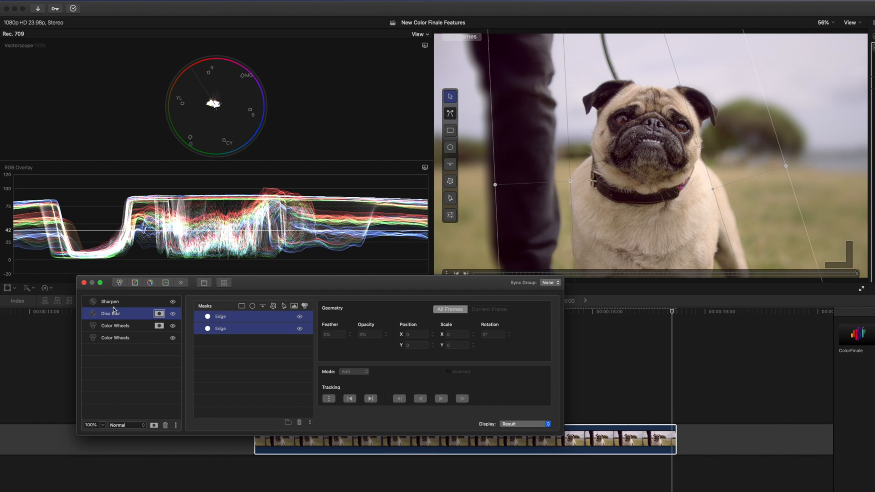
left_click(109, 301)
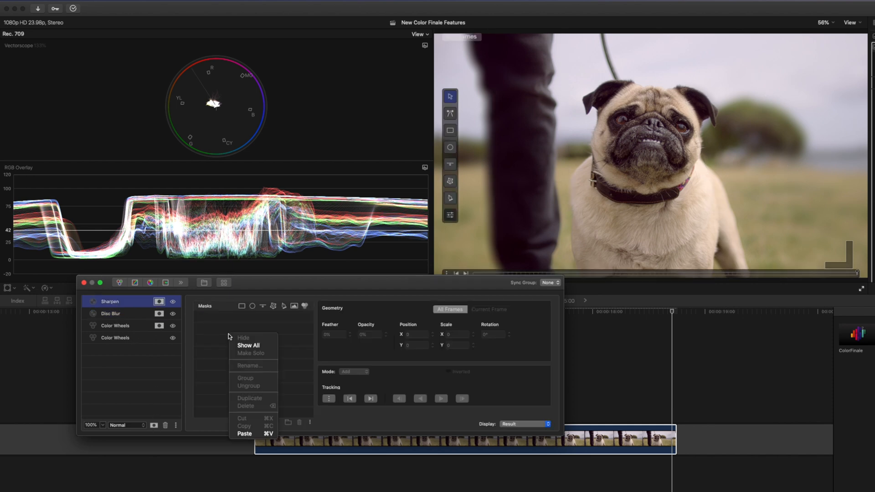
left_click(245, 434)
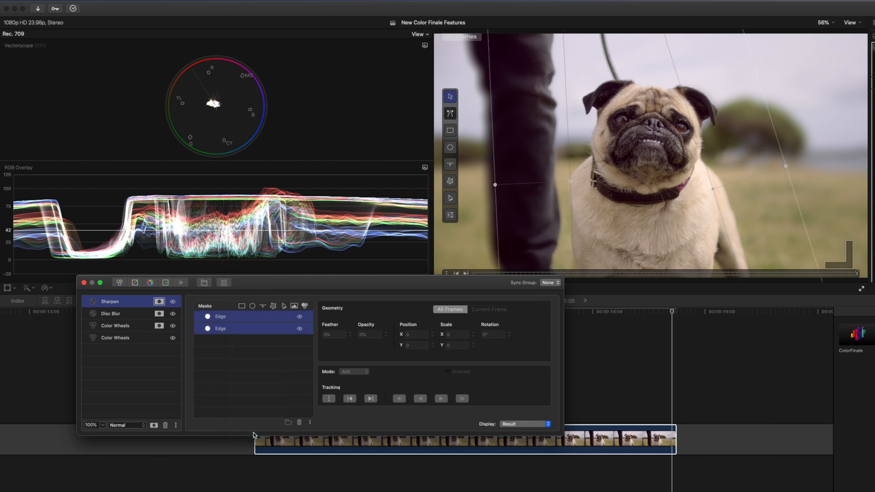
Invert the first pasted Edge mask and fine-tune the sharpness amount
left_click(220, 328)
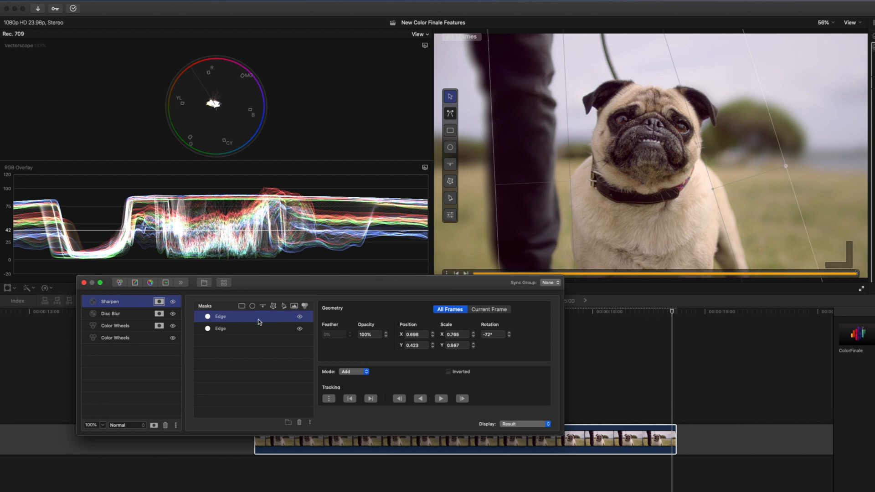
left_click(446, 372)
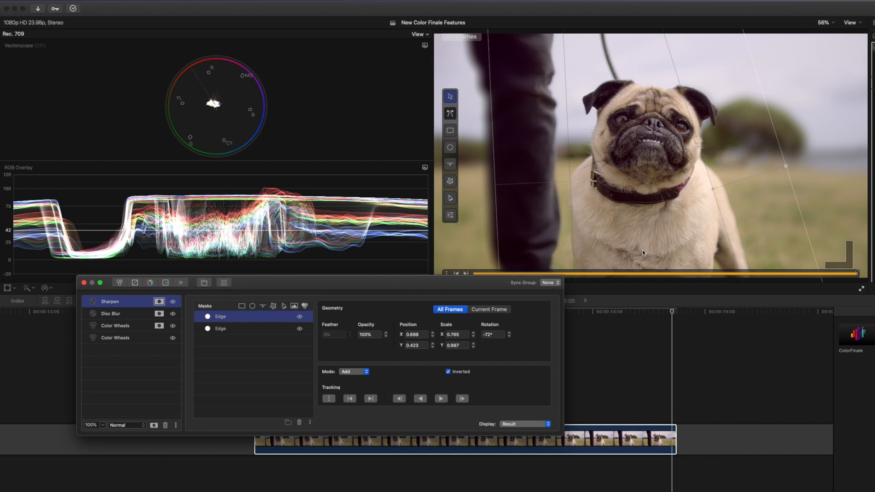
mouse_move(277, 352)
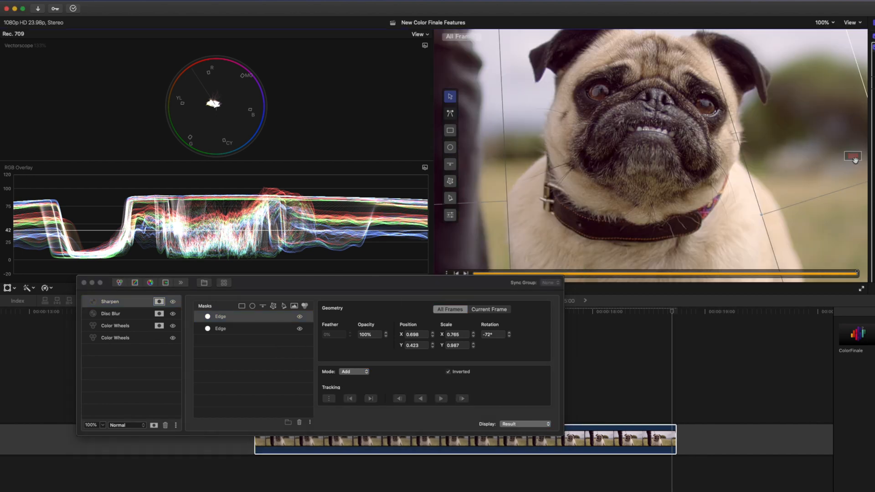
left_click(161, 302)
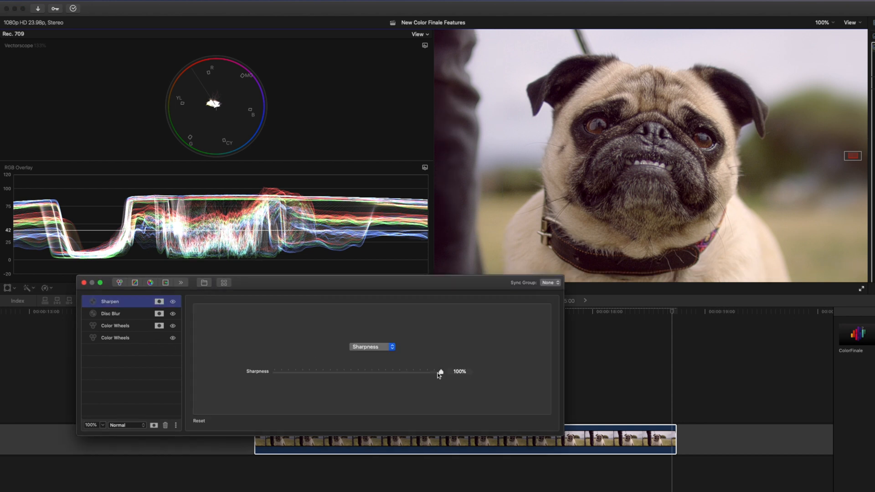
left_click_drag(441, 372, 408, 372)
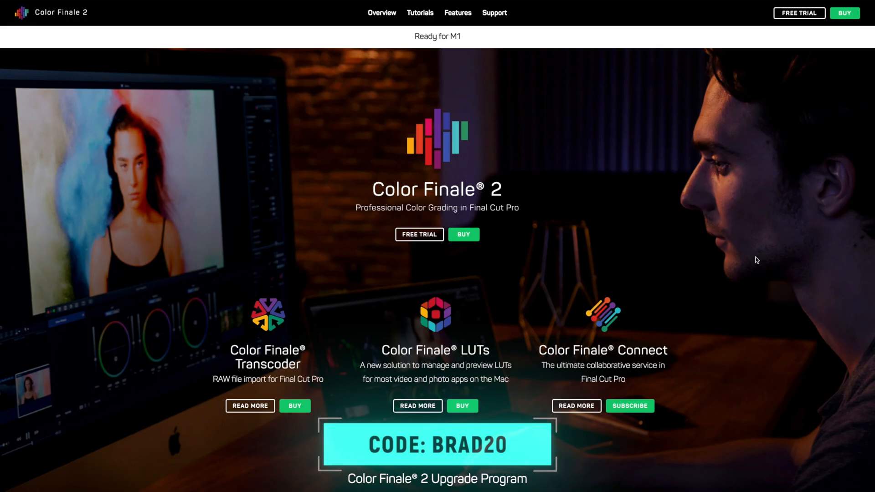
mouse_move(754, 311)
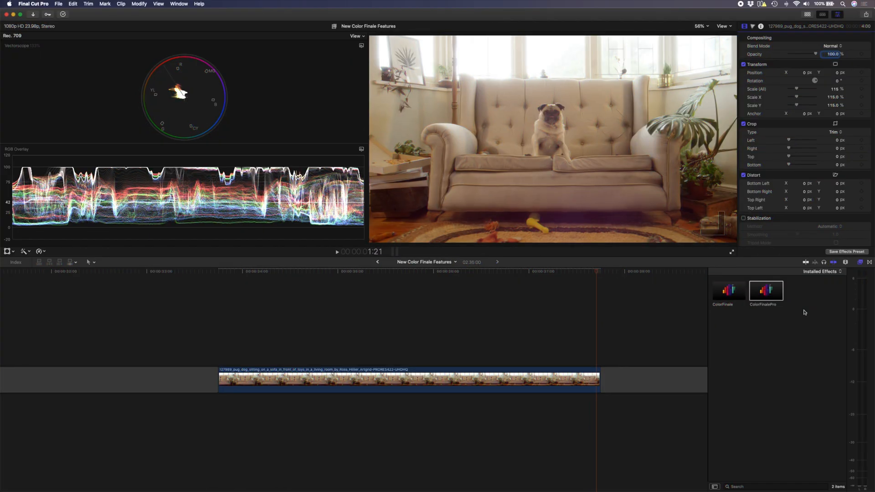
mouse_move(550, 150)
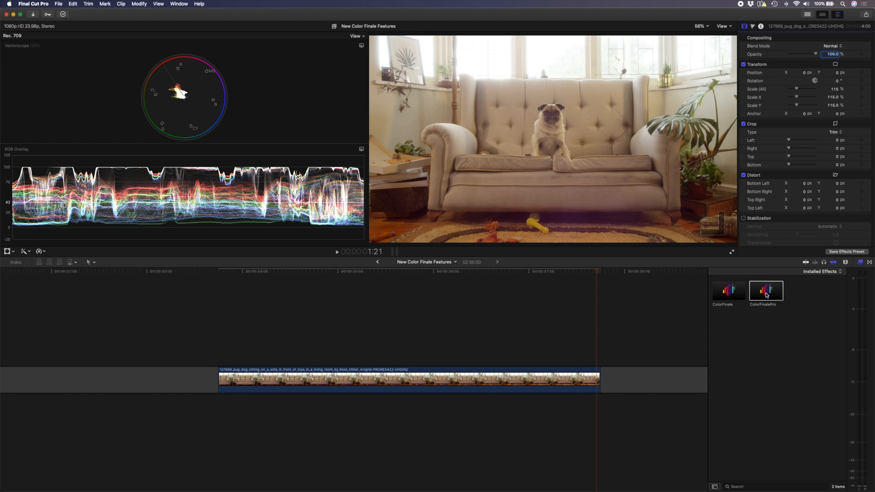
Apply ColorFinalePro to the sofa pug clip and bring up its Edit Layers window
double_click(766, 290)
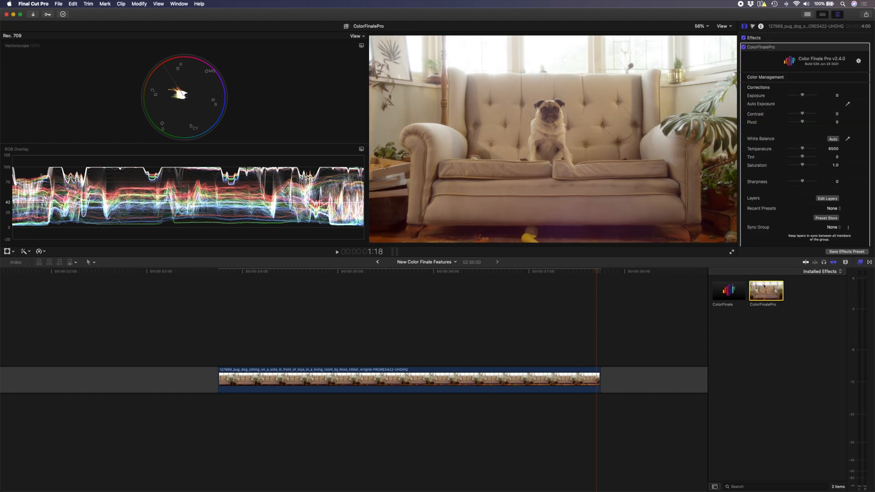
left_click(828, 199)
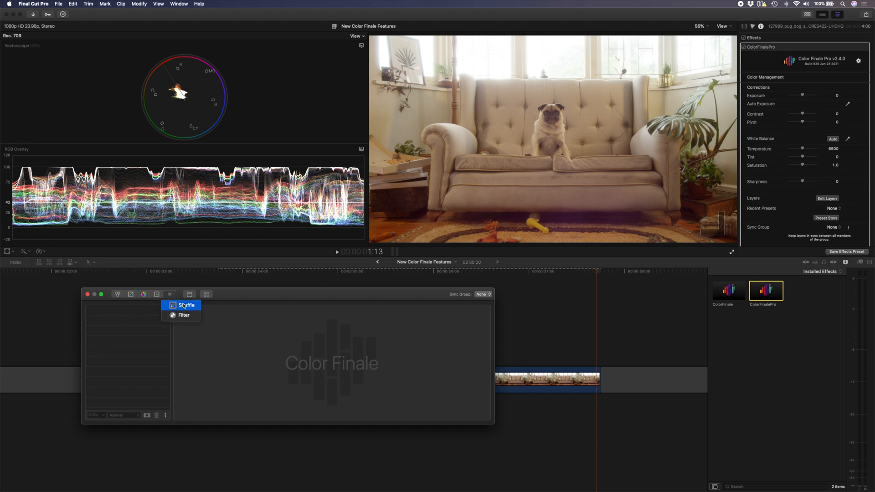
Add a Shuffle layer and reroute R, G and B so every channel feeds from red
left_click(186, 305)
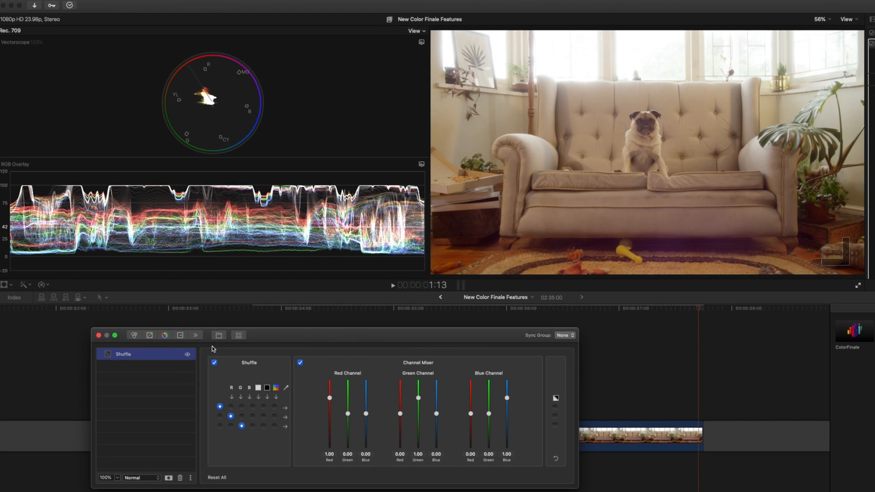
mouse_move(238, 444)
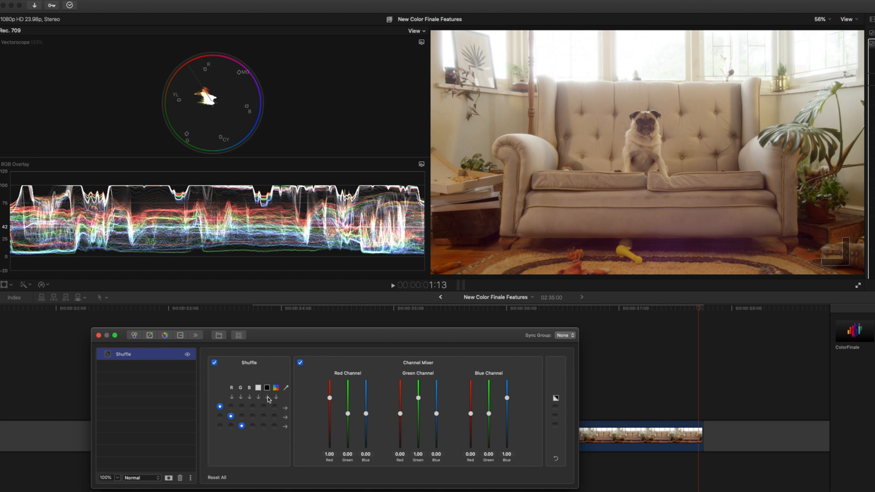
mouse_move(282, 400)
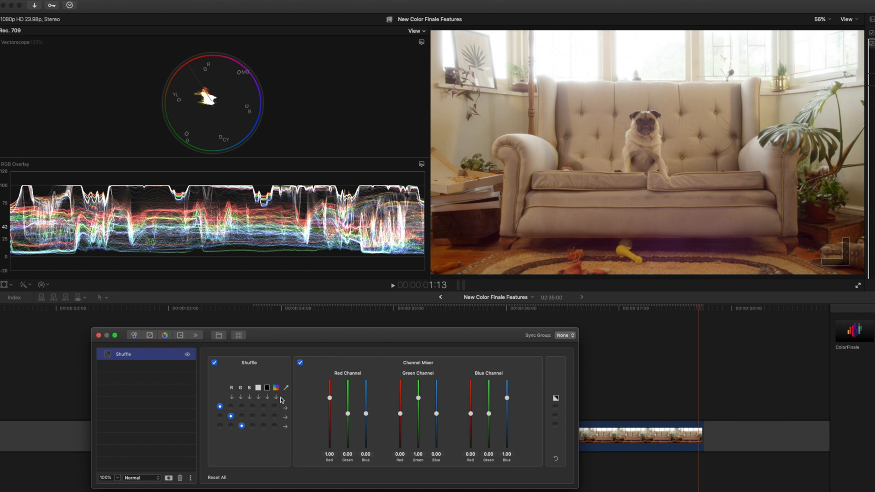
mouse_move(284, 388)
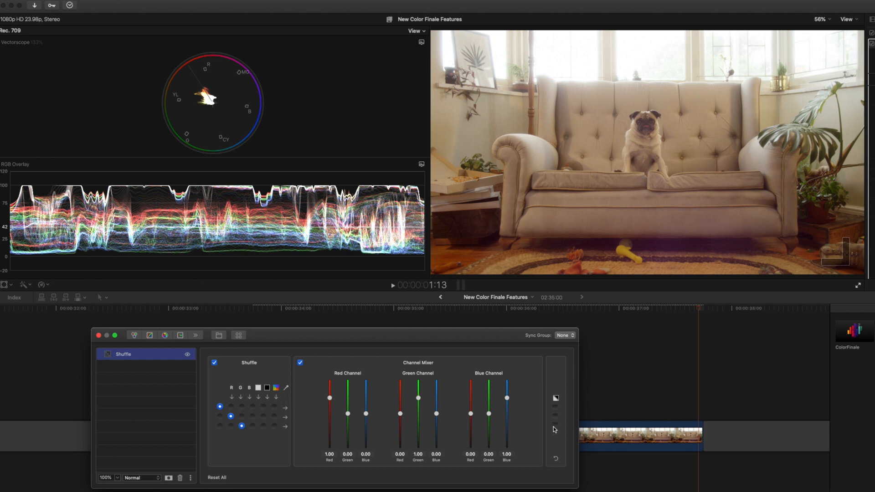
left_click(555, 416)
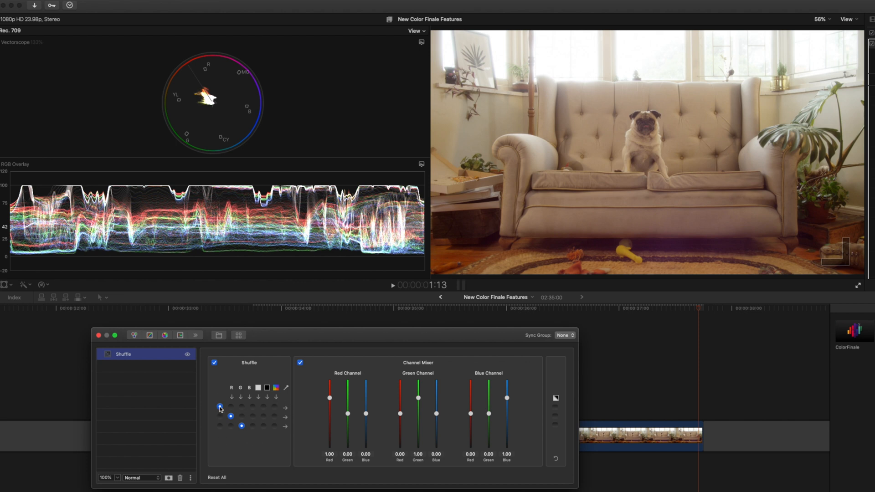
left_click(230, 415)
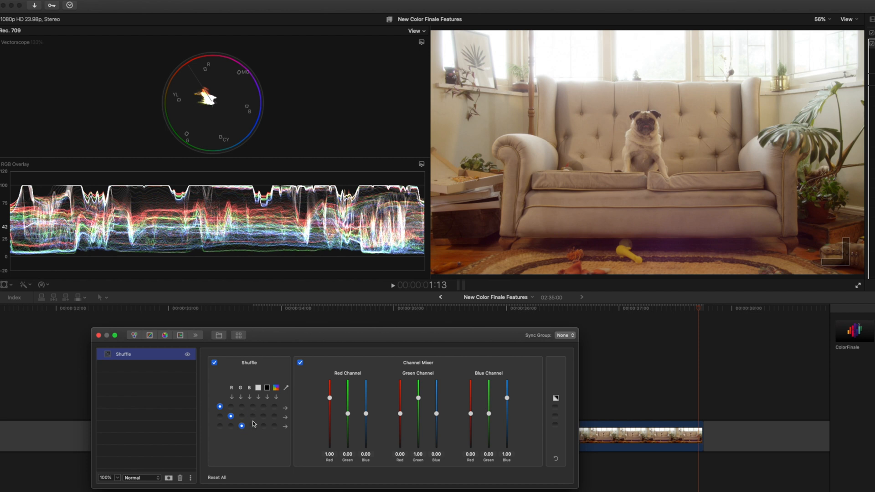
mouse_move(271, 436)
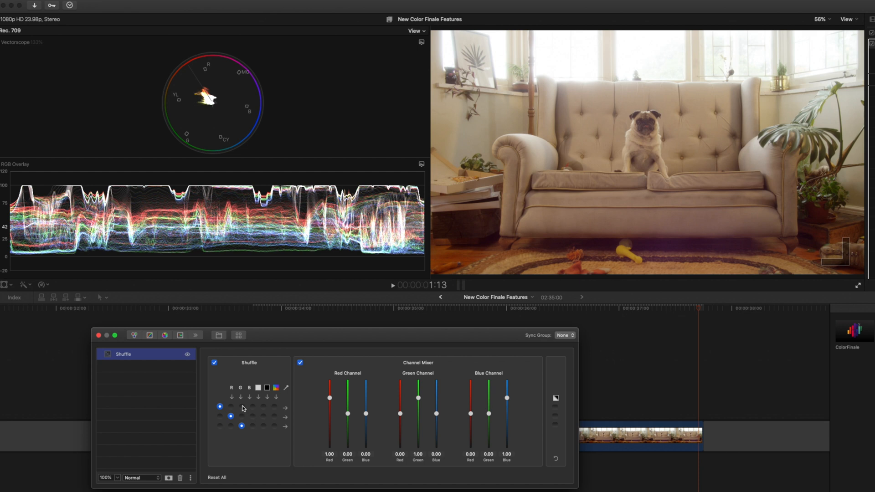
left_click(262, 427)
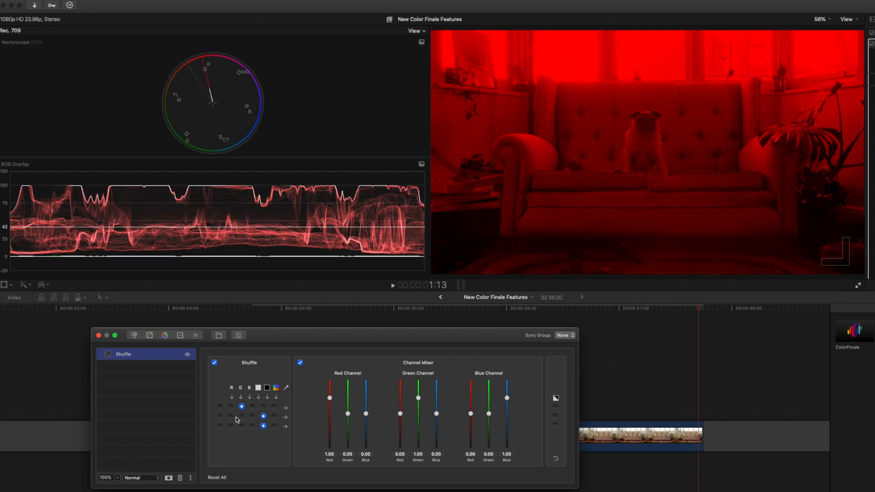
left_click(219, 418)
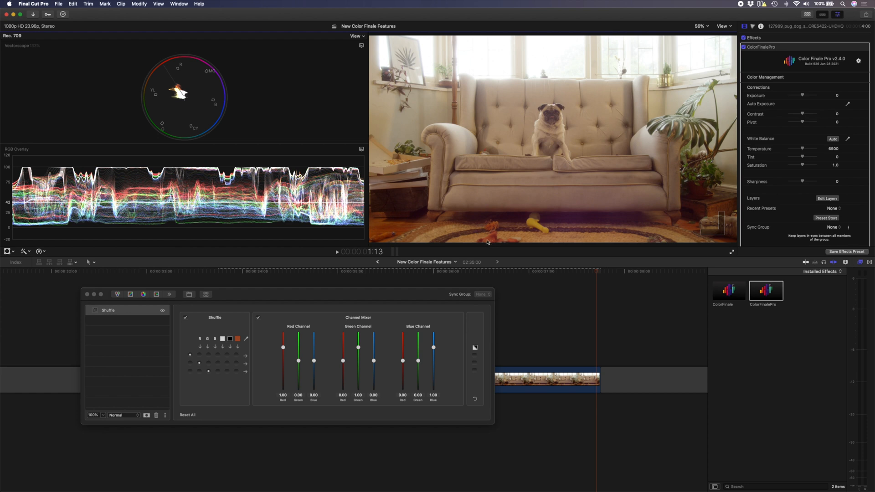
mouse_move(365, 279)
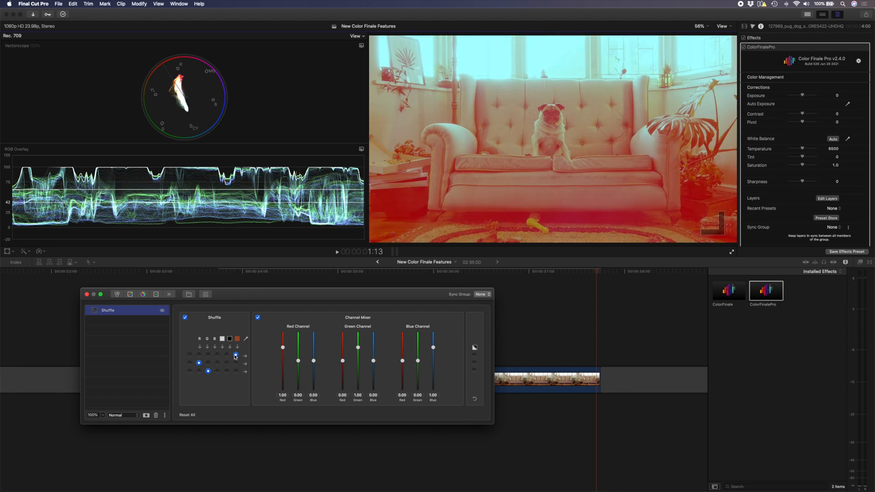
Swap another channel for a tinted look and lower the Green Channel's green to about 0.59
left_click(235, 354)
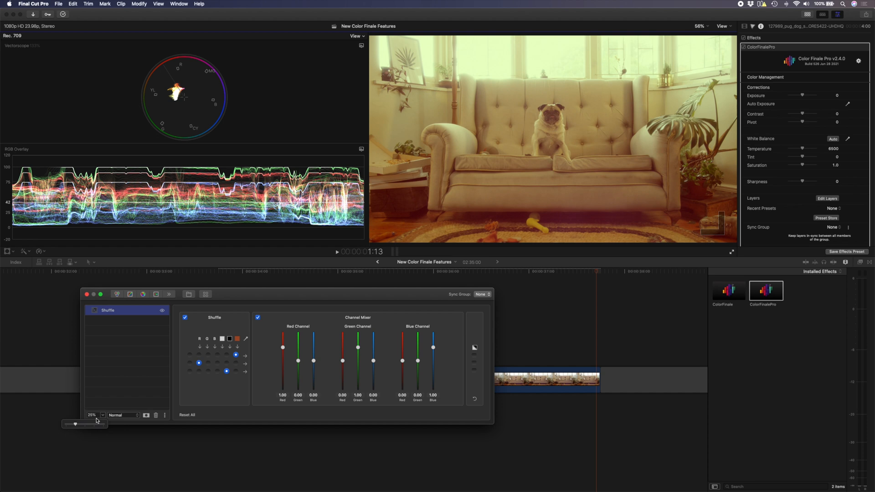
mouse_move(511, 48)
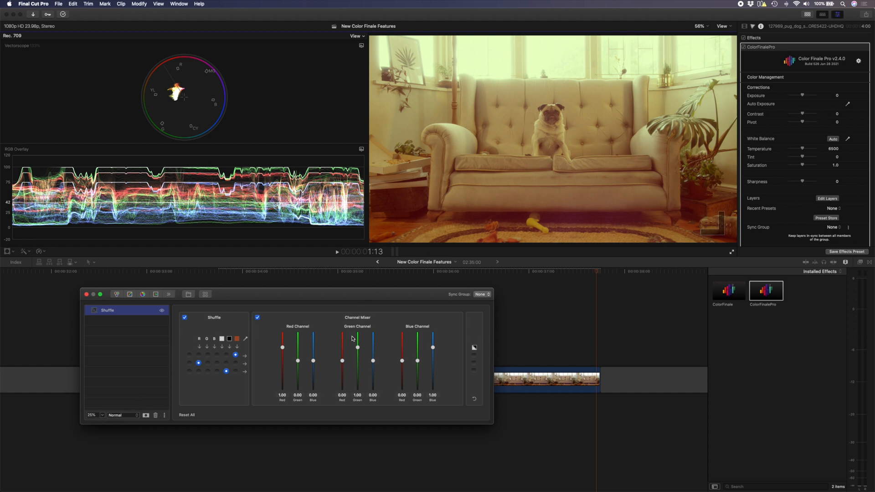
left_click_drag(358, 348, 357, 353)
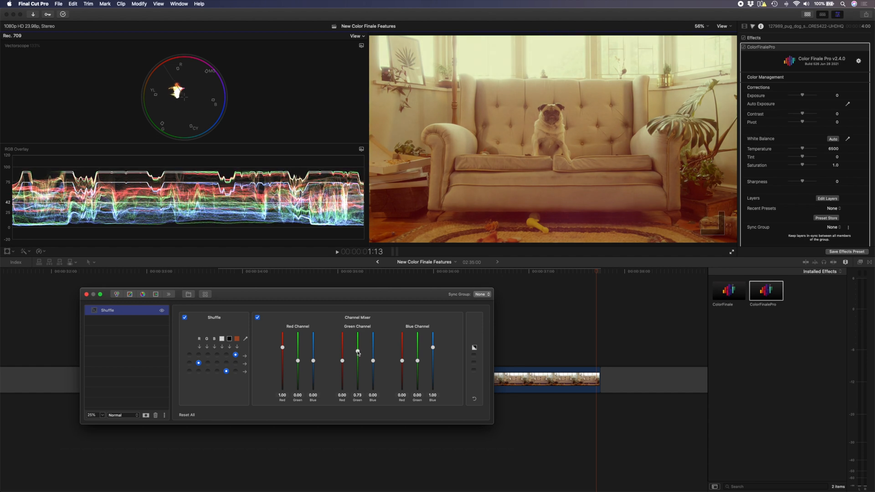
left_click_drag(358, 352, 357, 360)
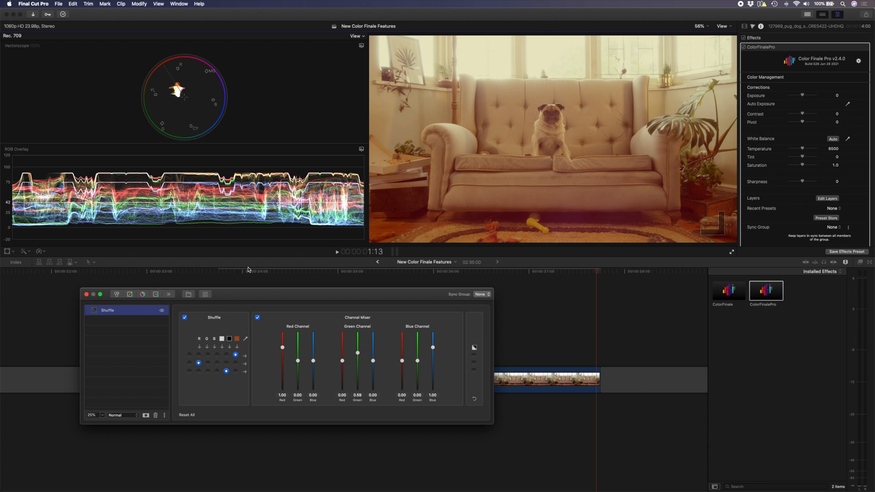
mouse_move(125, 330)
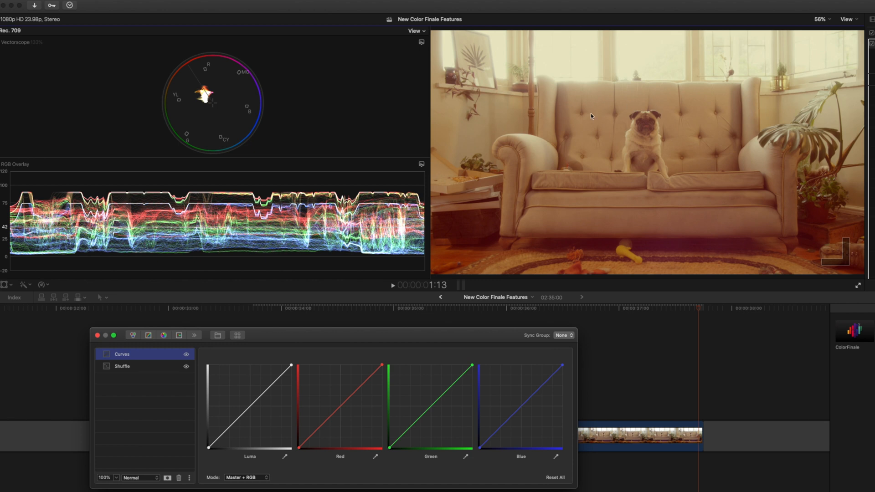
mouse_move(606, 172)
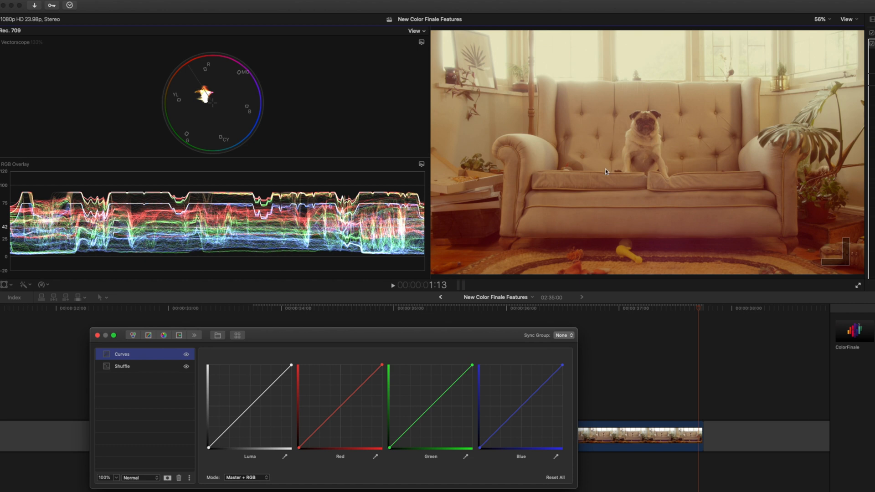
mouse_move(463, 191)
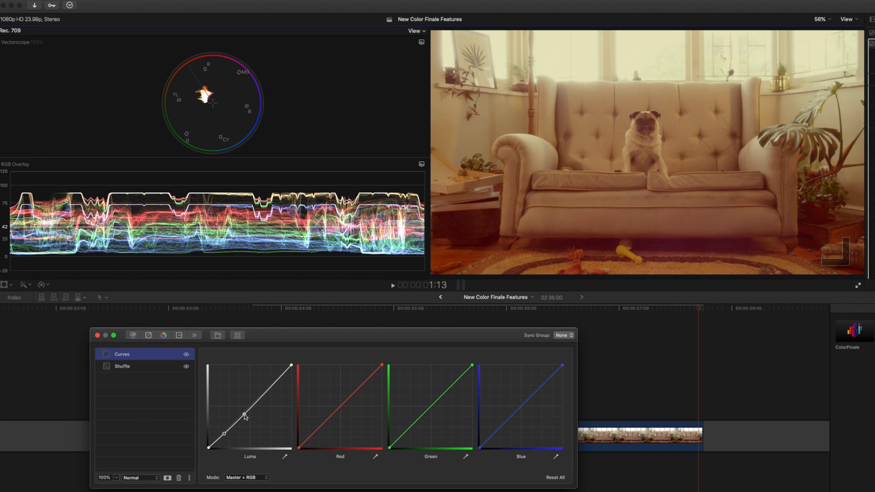
Raise the Luma curve's upper point to brighten midtones with Mode set to Luma + RGB
left_click_drag(244, 416, 241, 412)
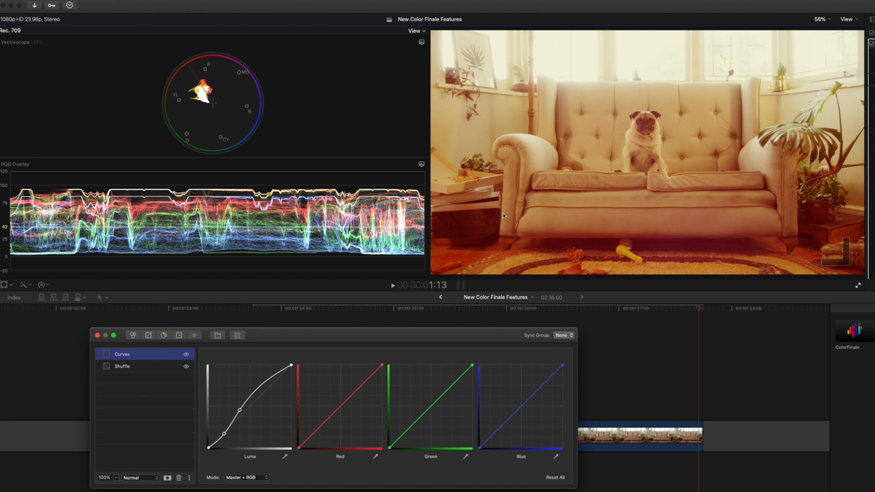
mouse_move(238, 471)
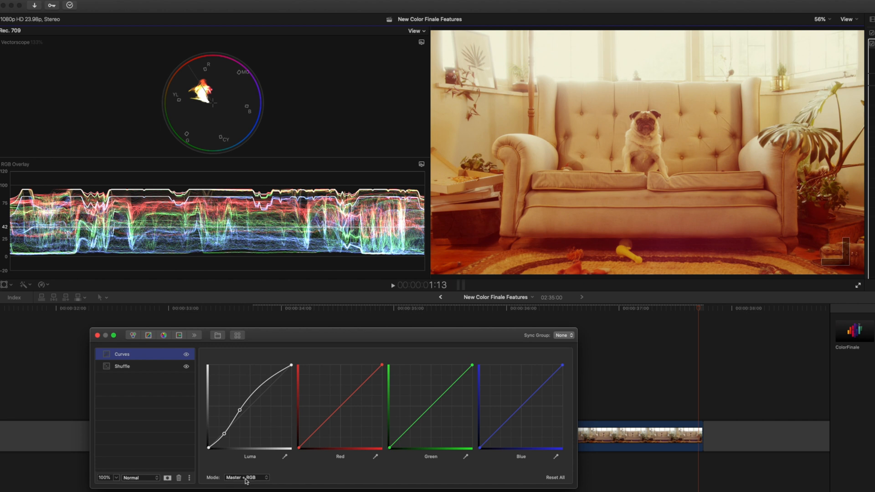
left_click(246, 477)
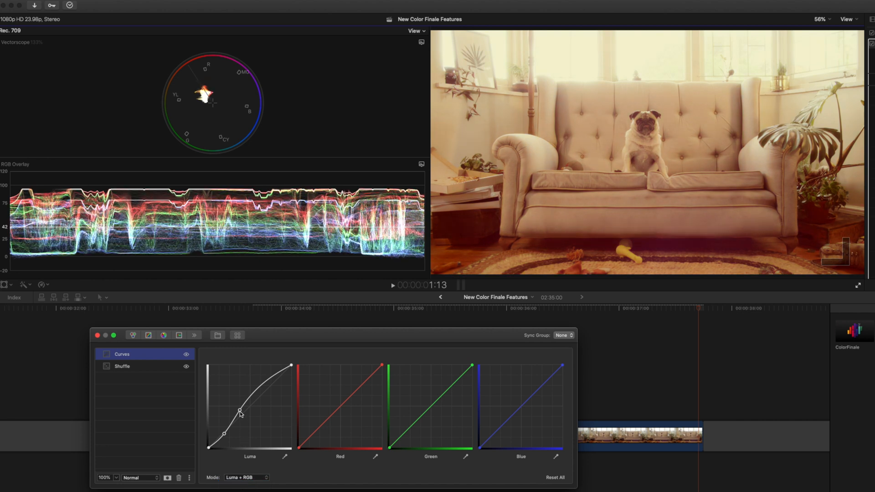
left_click_drag(240, 414, 239, 410)
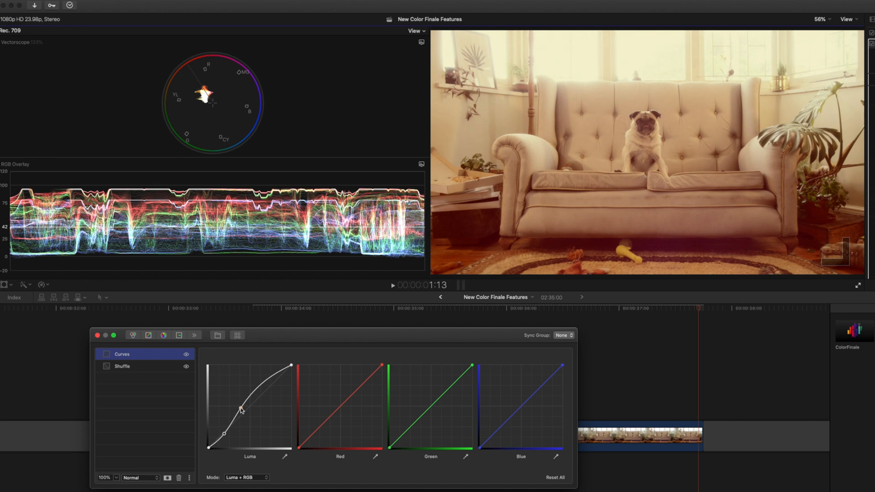
left_click_drag(241, 408, 239, 424)
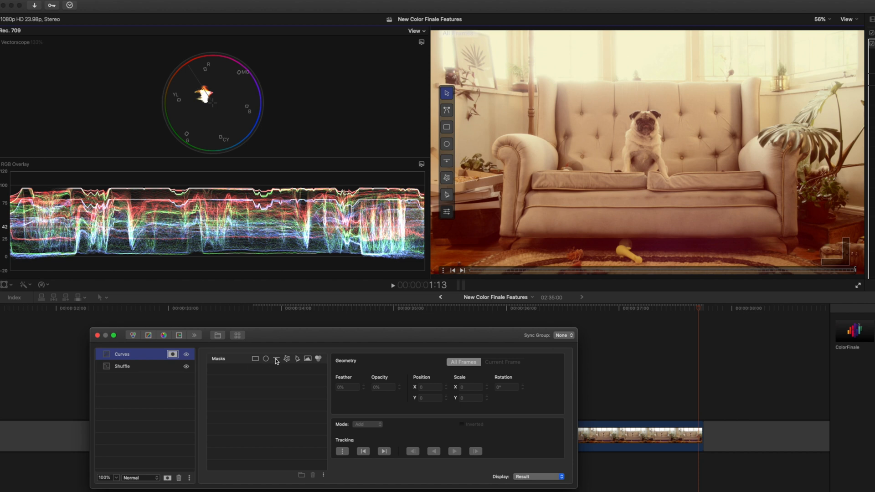
Start a mask on the Curves layer and blend the layer at 50% opacity
left_click(287, 359)
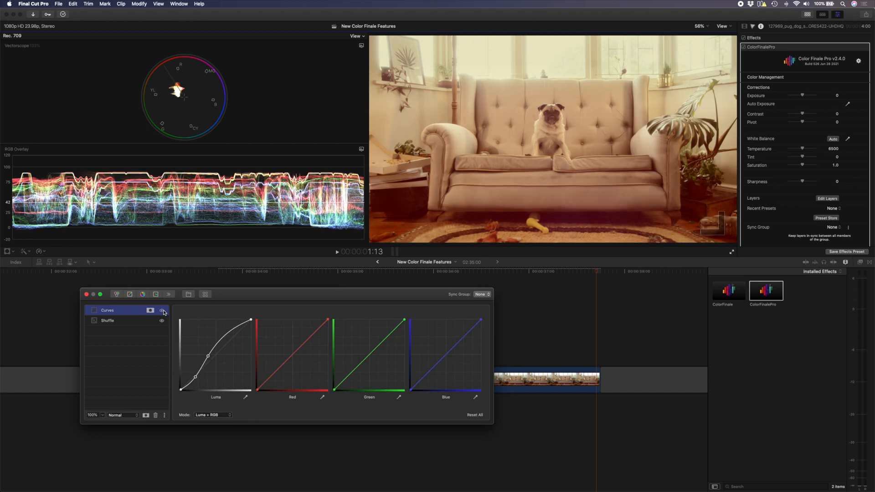
mouse_move(106, 406)
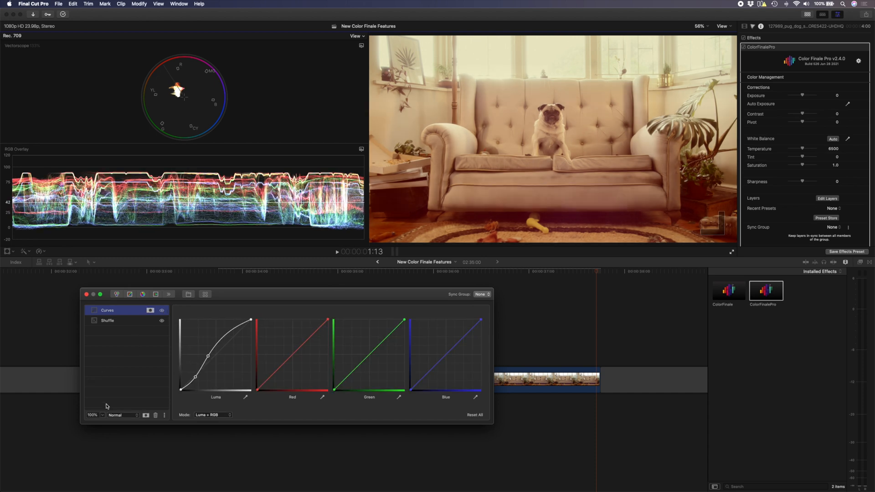
left_click(95, 415)
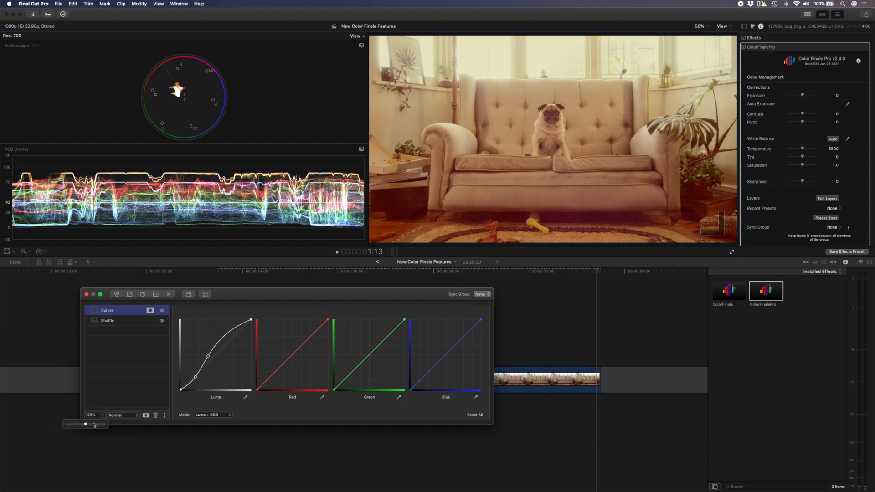
left_click_drag(75, 424, 103, 424)
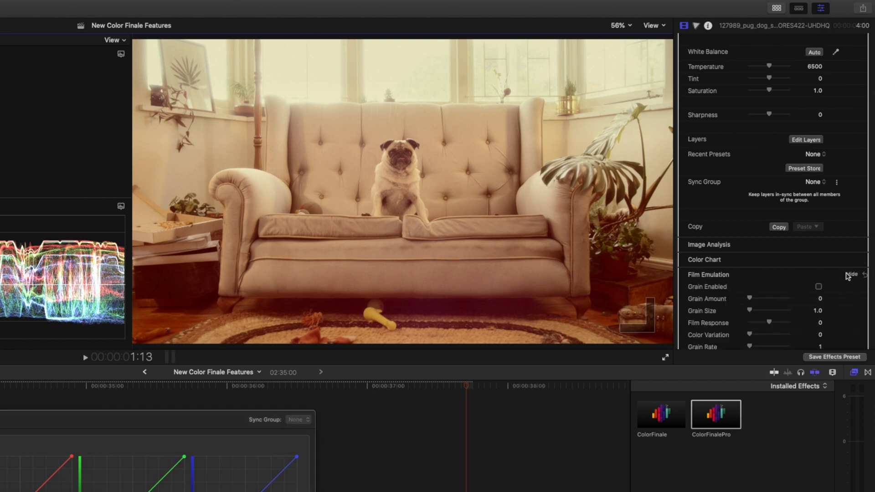
Enable Grain in Film Emulation with grain size about 2.08 and adjust the viewer display size
scroll("down", 3)
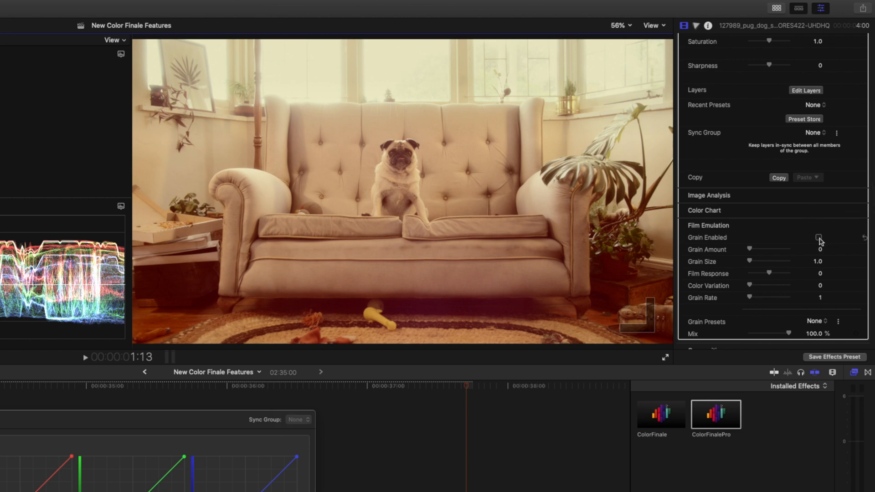
left_click(818, 237)
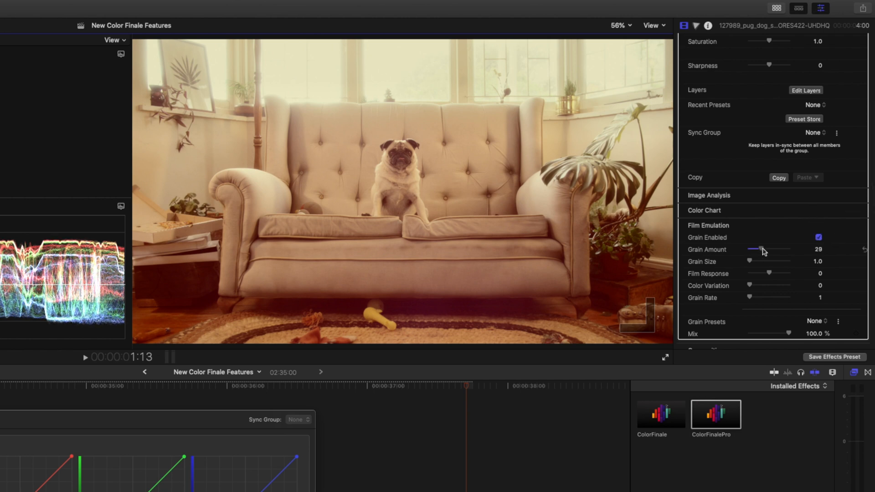
left_click_drag(750, 262, 761, 262)
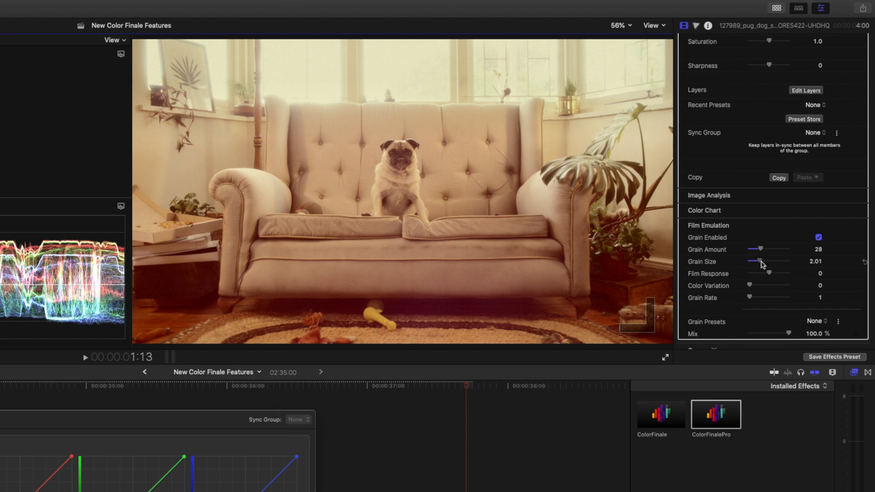
left_click(617, 26)
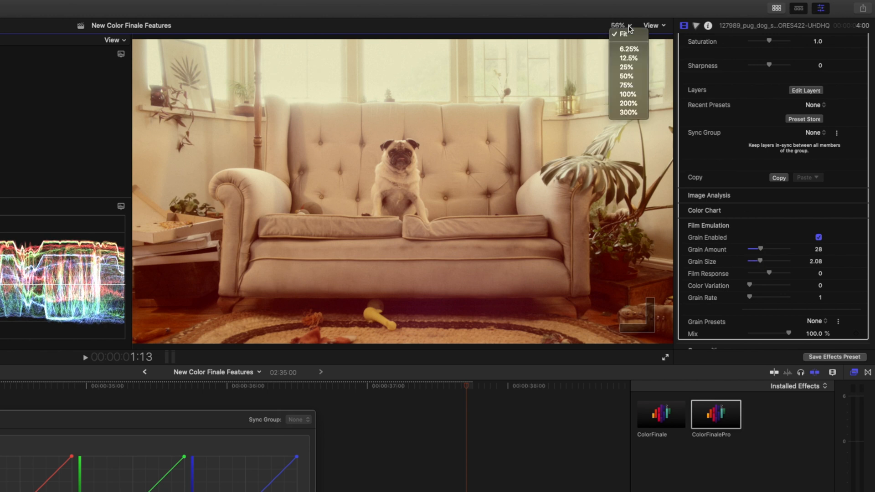
left_click(626, 94)
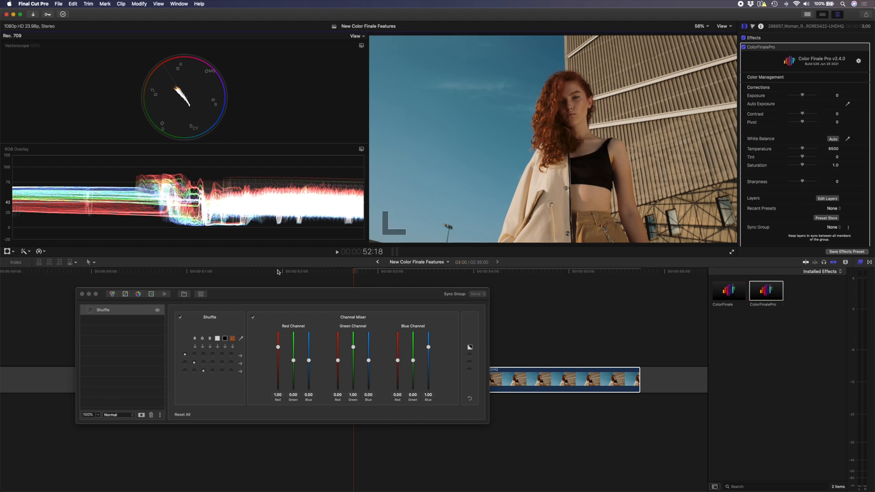
Remap a channel on the woman clip's Shuffle layer, set it to 40% opacity and add a Curves layer above
left_click(103, 310)
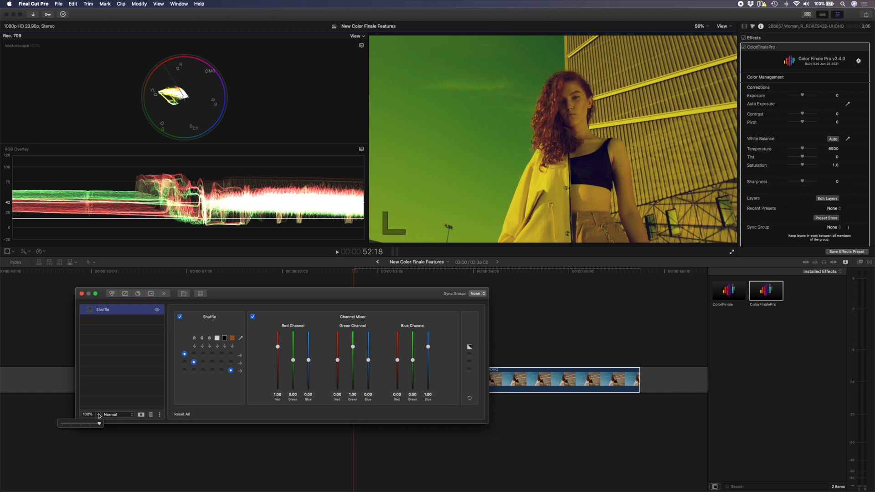
left_click_drag(102, 423, 61, 424)
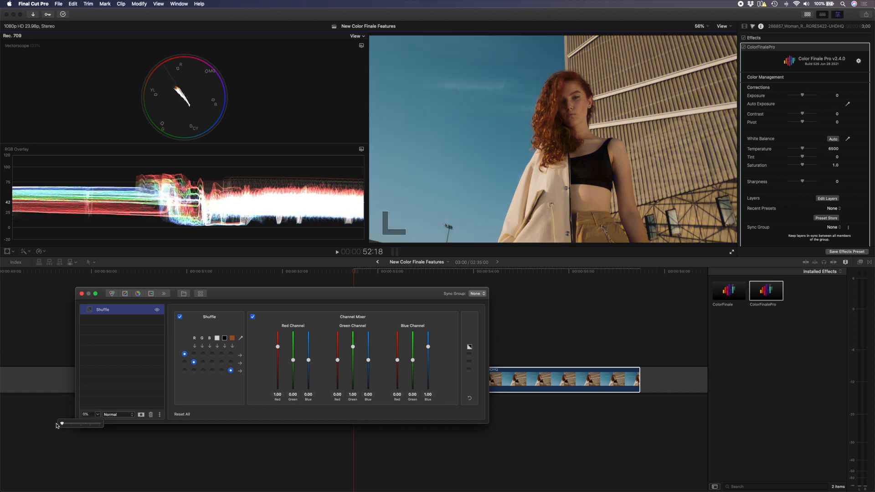
left_click_drag(60, 424, 71, 424)
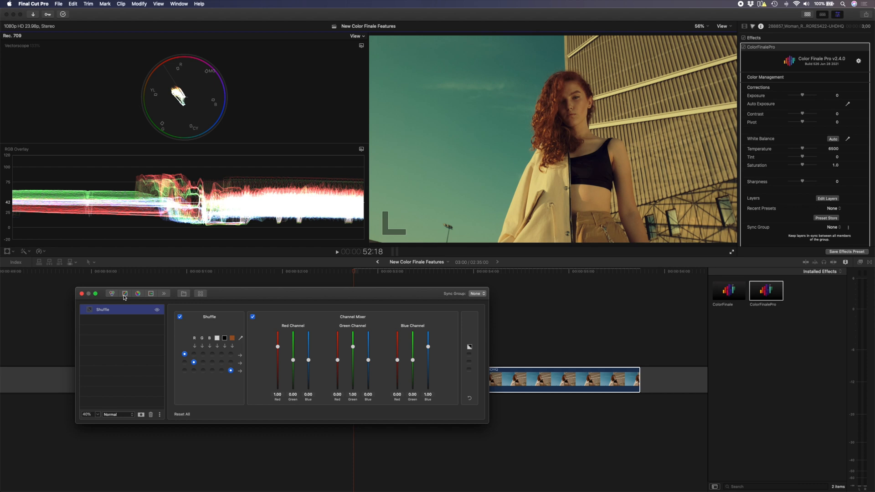
left_click(125, 294)
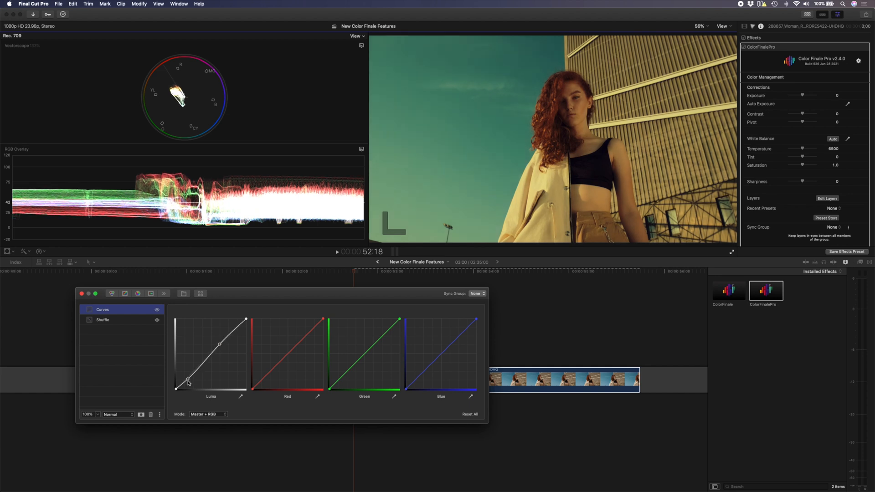
Add a shadow point on the Luma curve and pull it down to deepen the shadows
left_click_drag(187, 382, 176, 385)
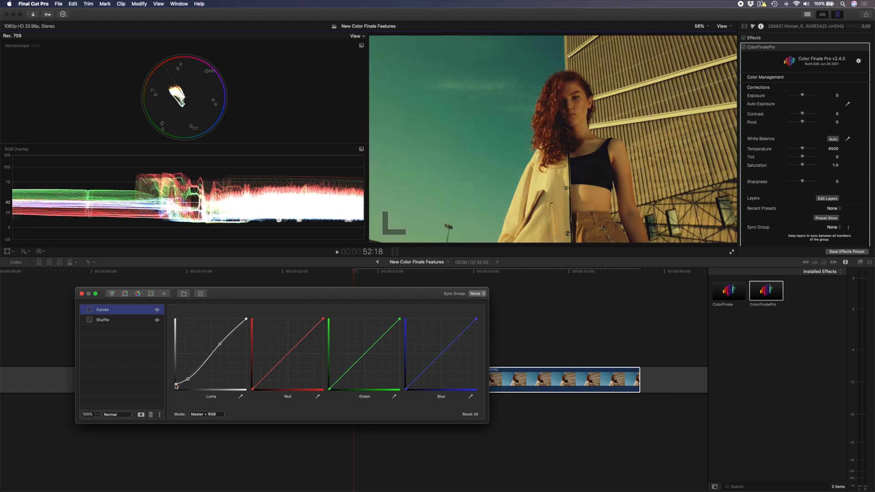
left_click_drag(176, 387, 189, 379)
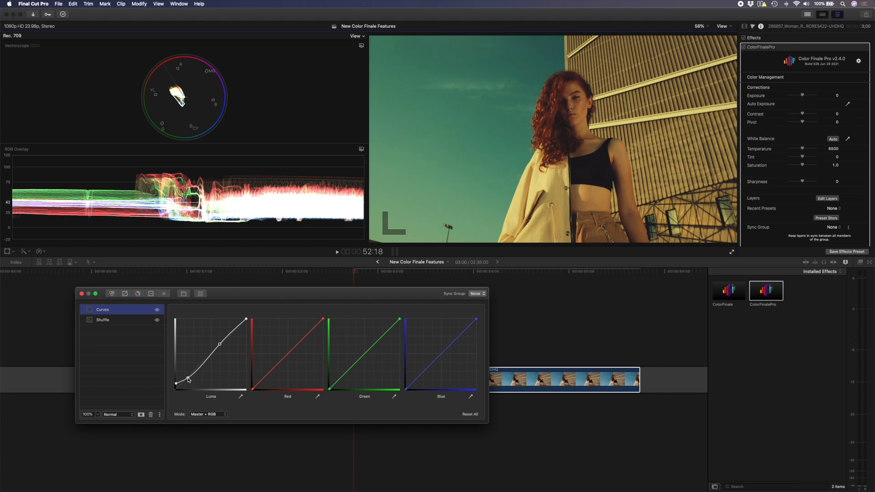
left_click_drag(185, 373, 218, 345)
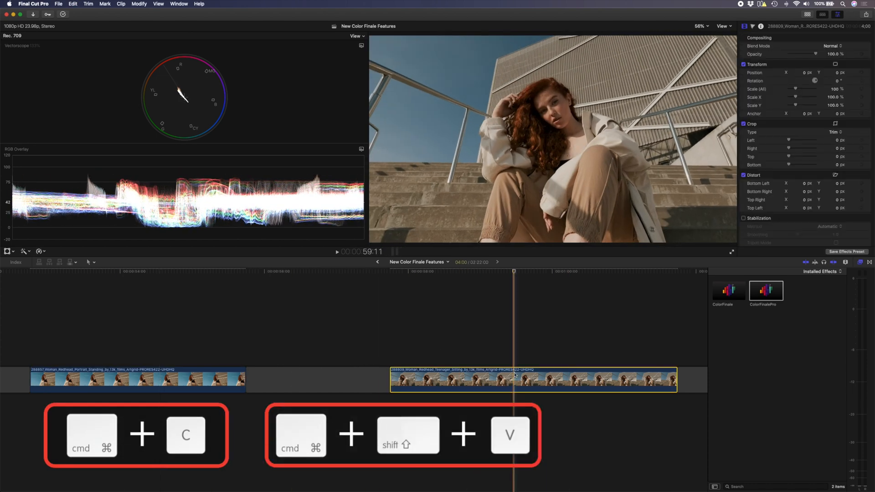
Paste Attributes with ColorFinalePro onto the stairs clip and add a second Curves layer in its editor
key("cmd+shift+v")
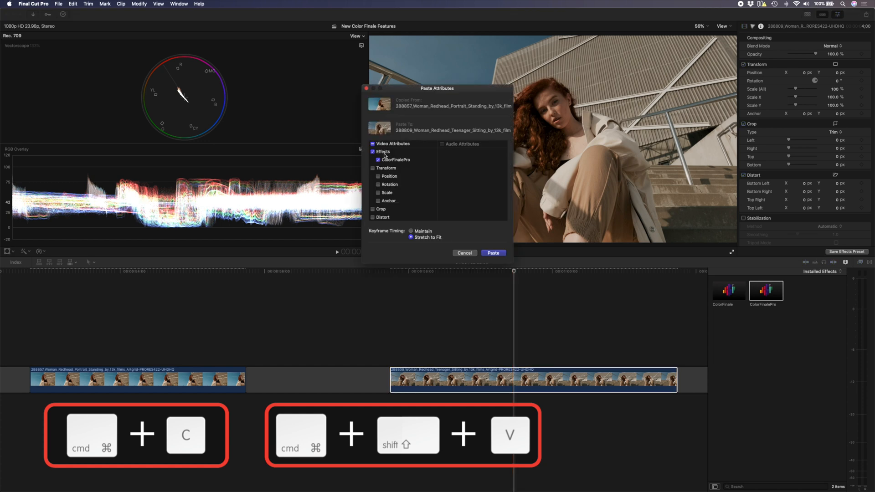
left_click(493, 252)
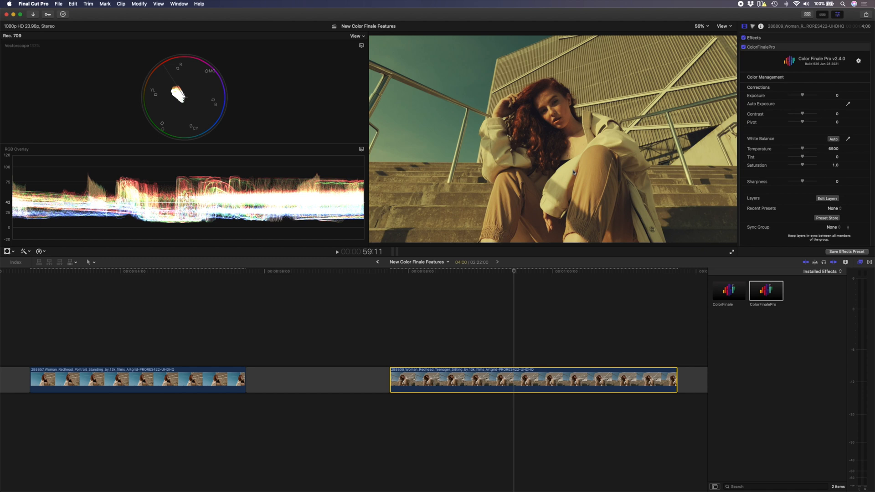
left_click(828, 199)
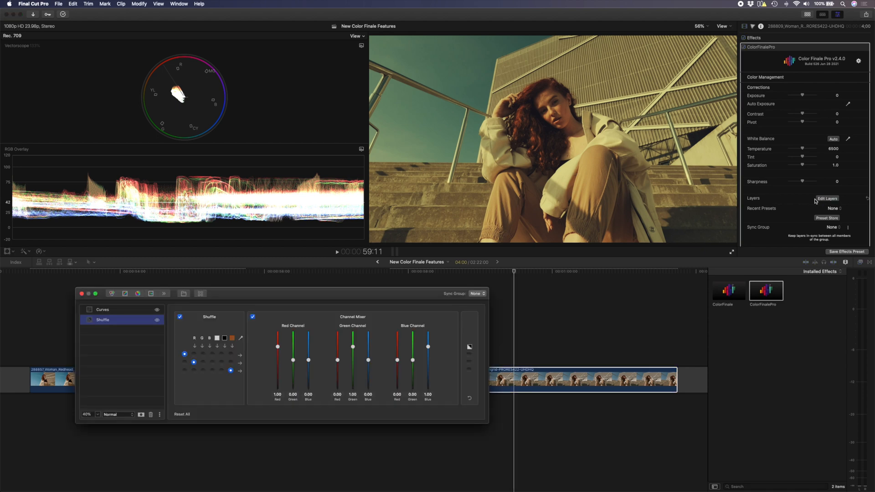
left_click(125, 294)
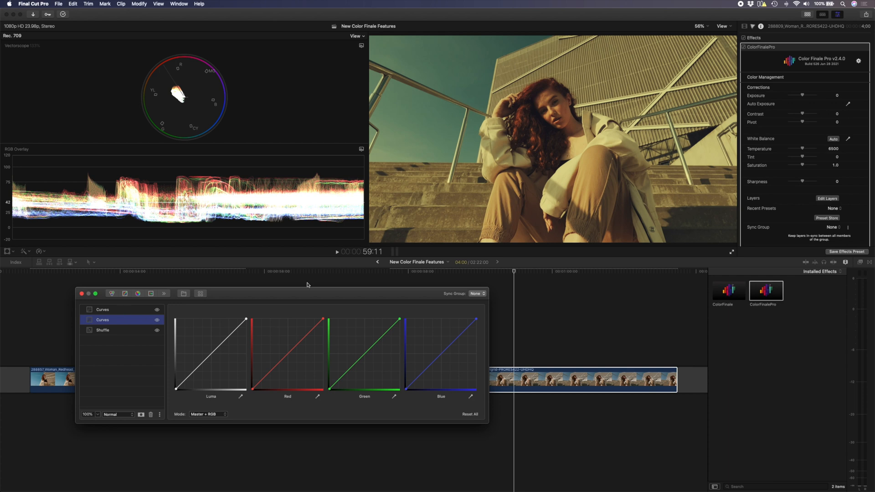
mouse_move(717, 212)
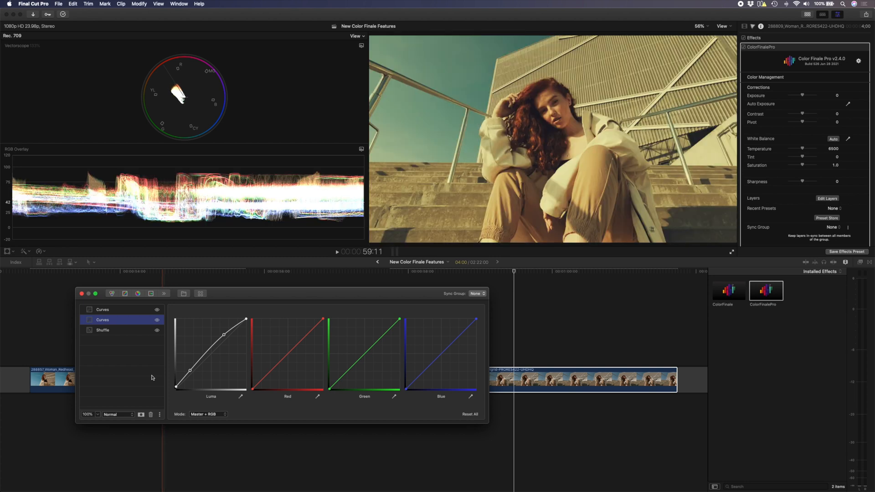
Add a Rectangle mask stretched across the lower frame and an Ellipse moved and enlarged around the woman
left_click(146, 320)
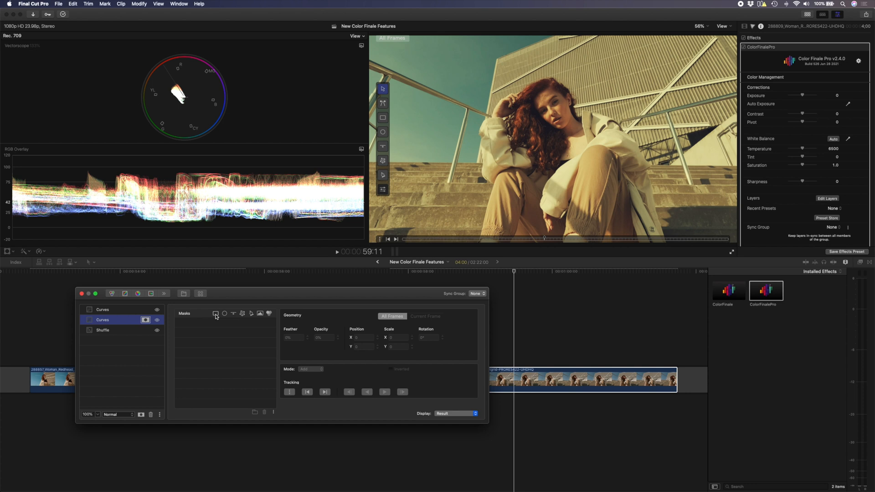
left_click(216, 313)
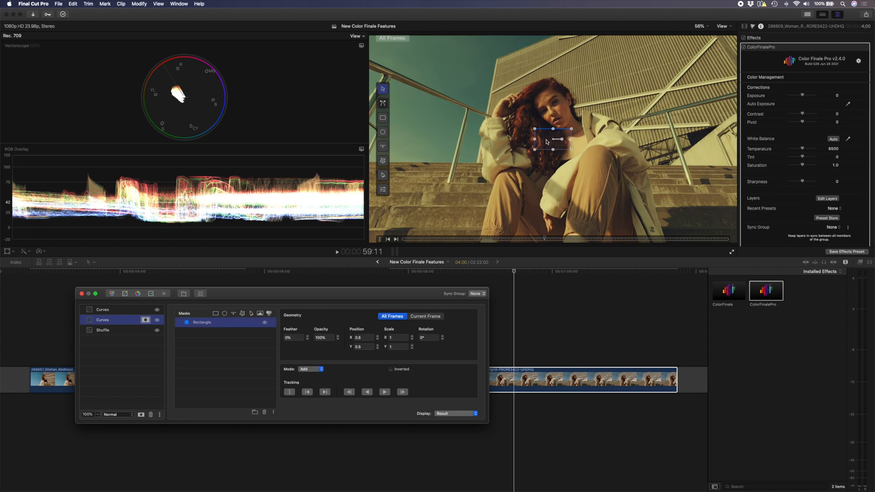
left_click_drag(553, 138, 631, 203)
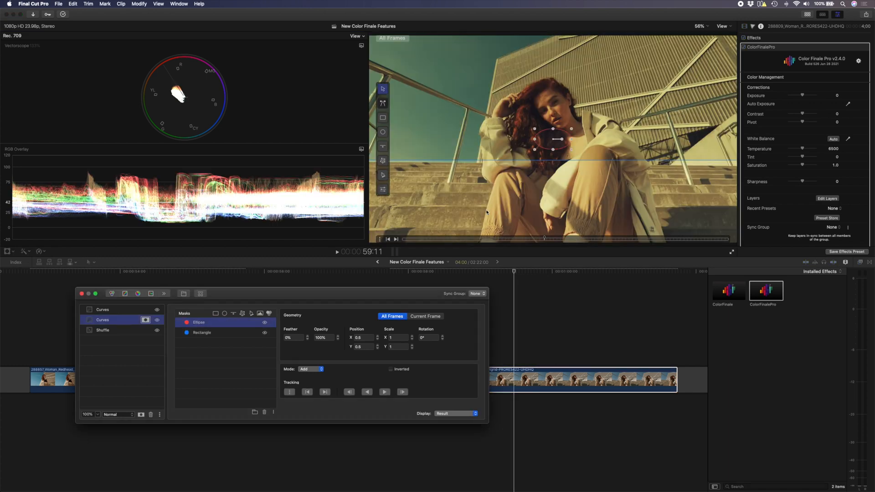
left_click_drag(555, 138, 555, 171)
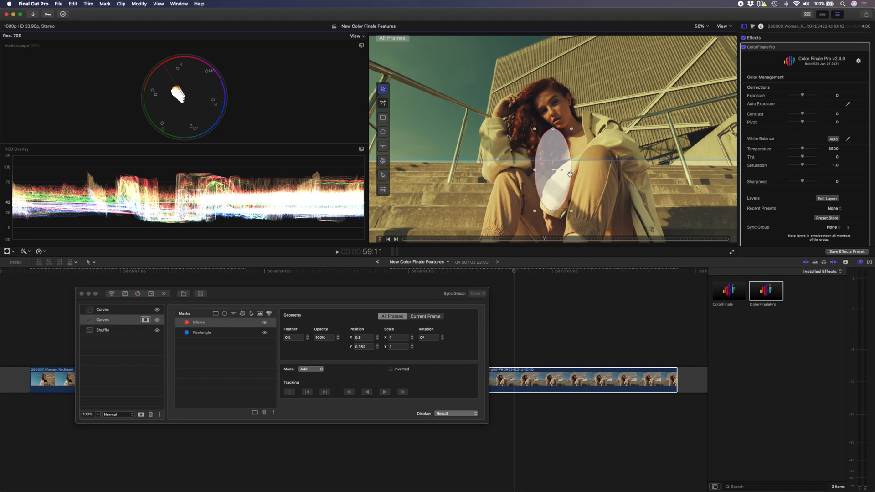
left_click_drag(554, 169, 583, 169)
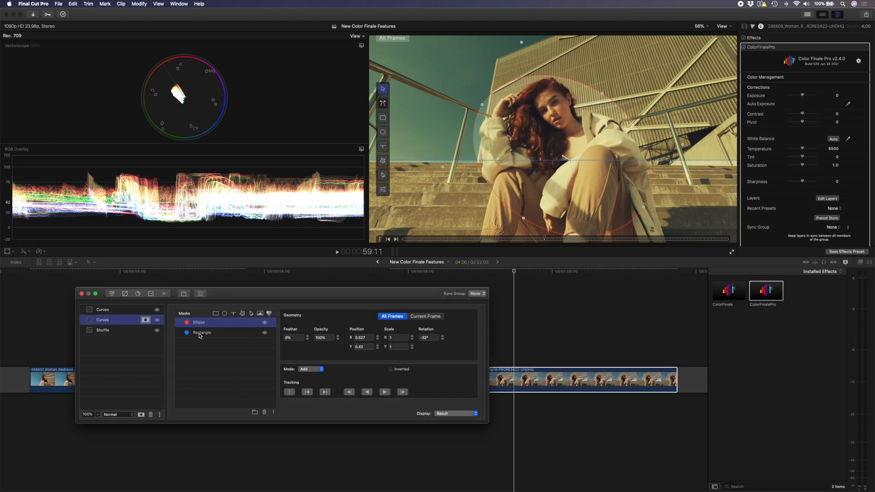
Group the rectangle and ellipse masks and set the group's Feather to 50
right_click(200, 333)
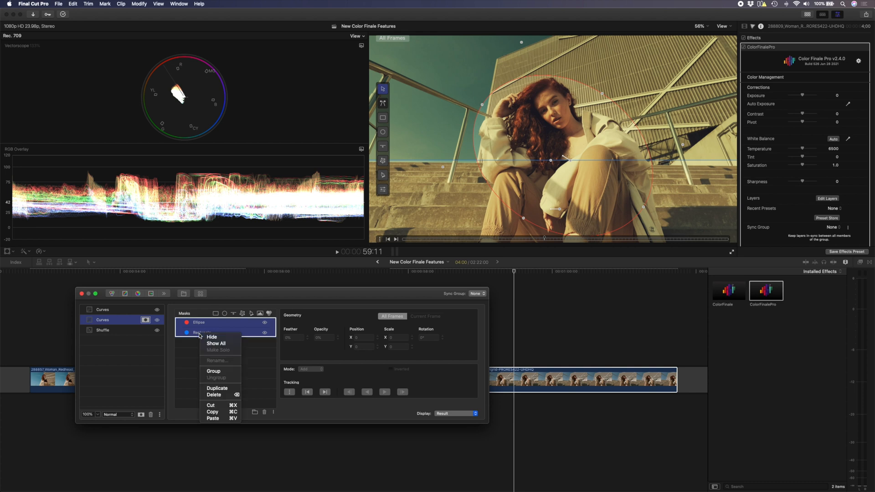
left_click(213, 371)
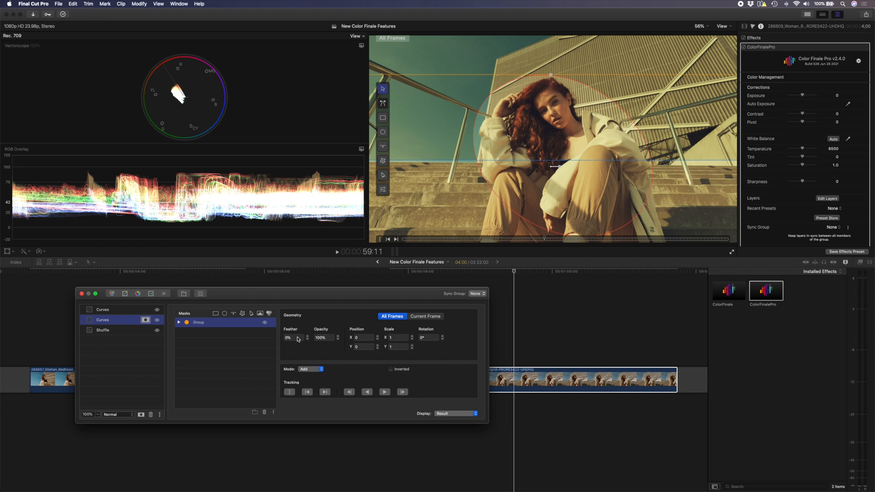
left_click(294, 337)
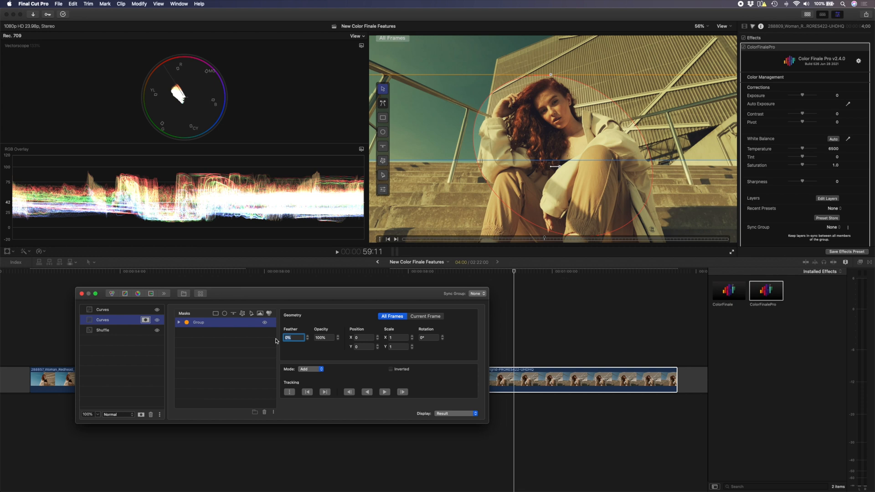
type("50")
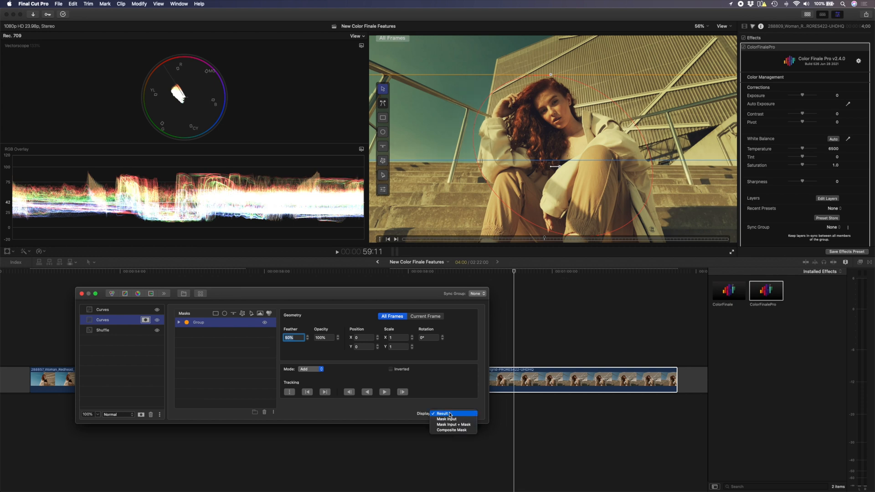
Raise the group's Feather to 100% while previewing the mask overlay, then view the graded result
left_click(454, 424)
type("0")
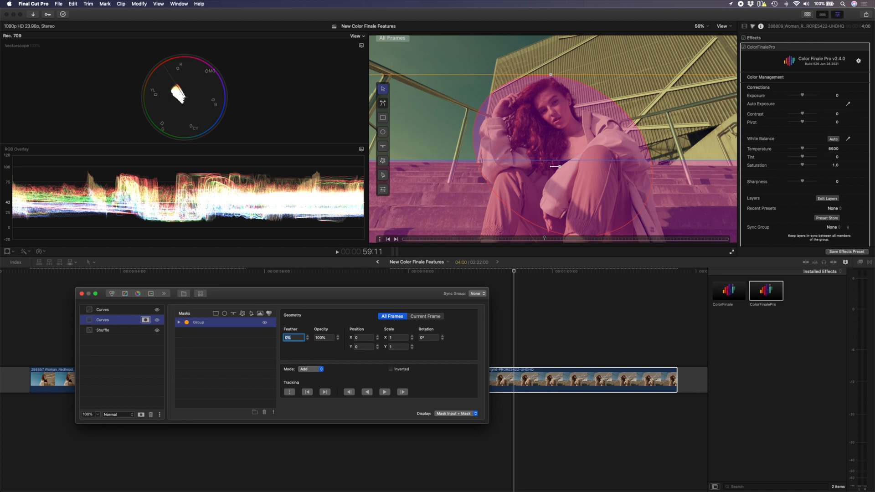
type("50%")
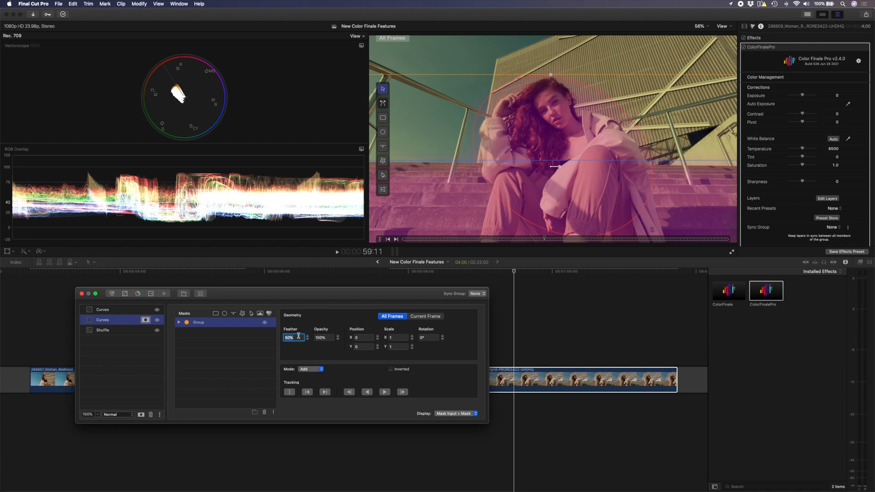
type("100")
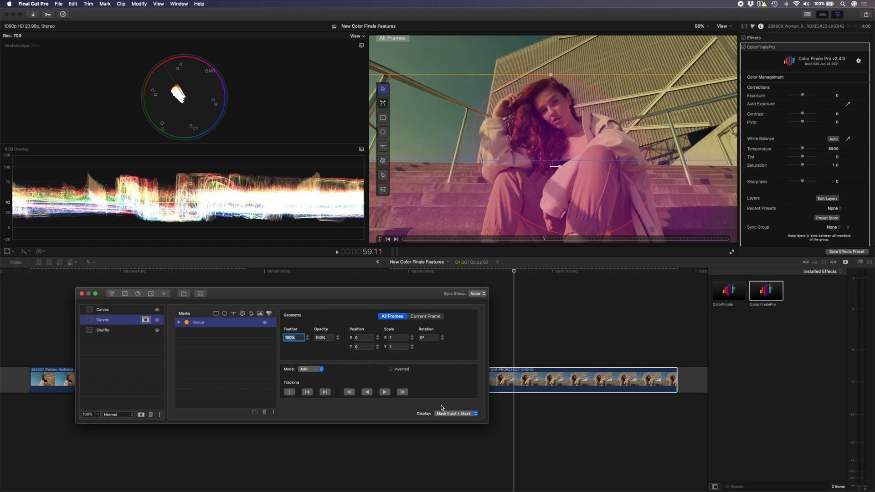
left_click(456, 414)
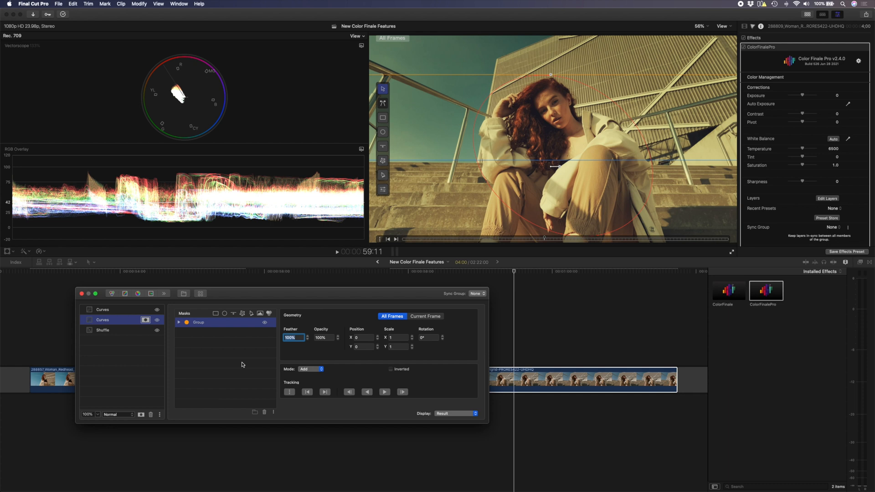
left_click(158, 322)
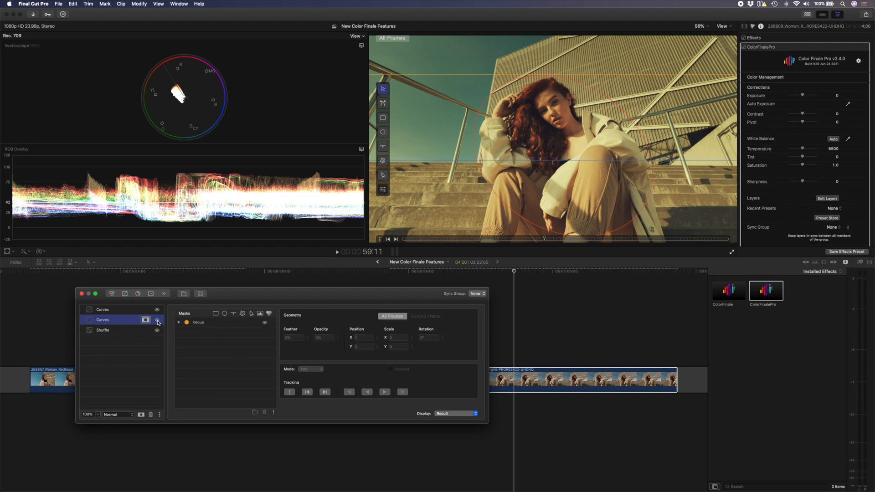